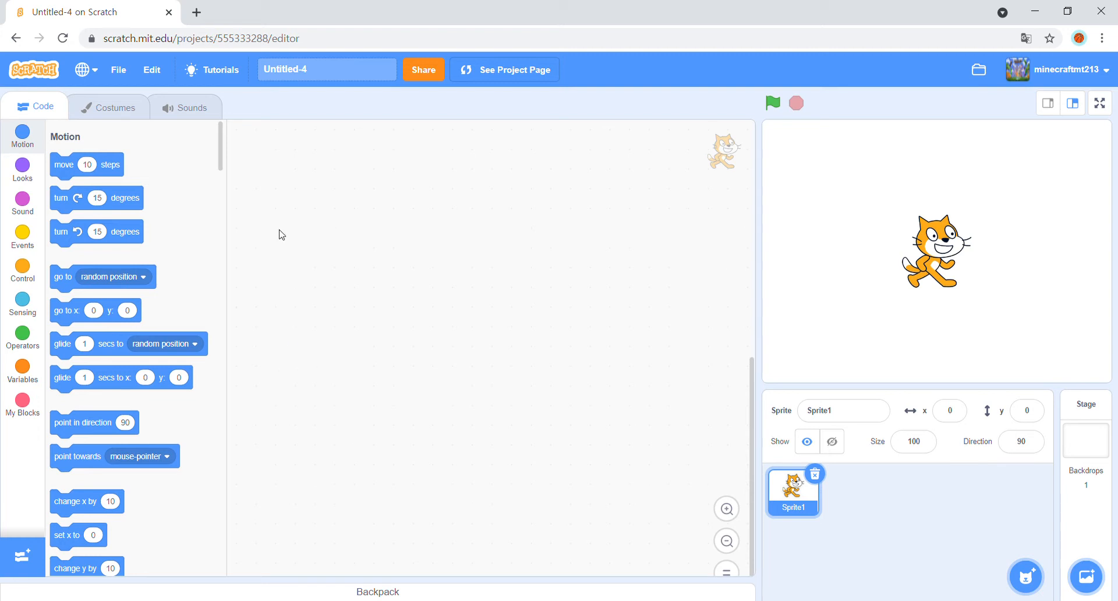
mouse_move(436, 231)
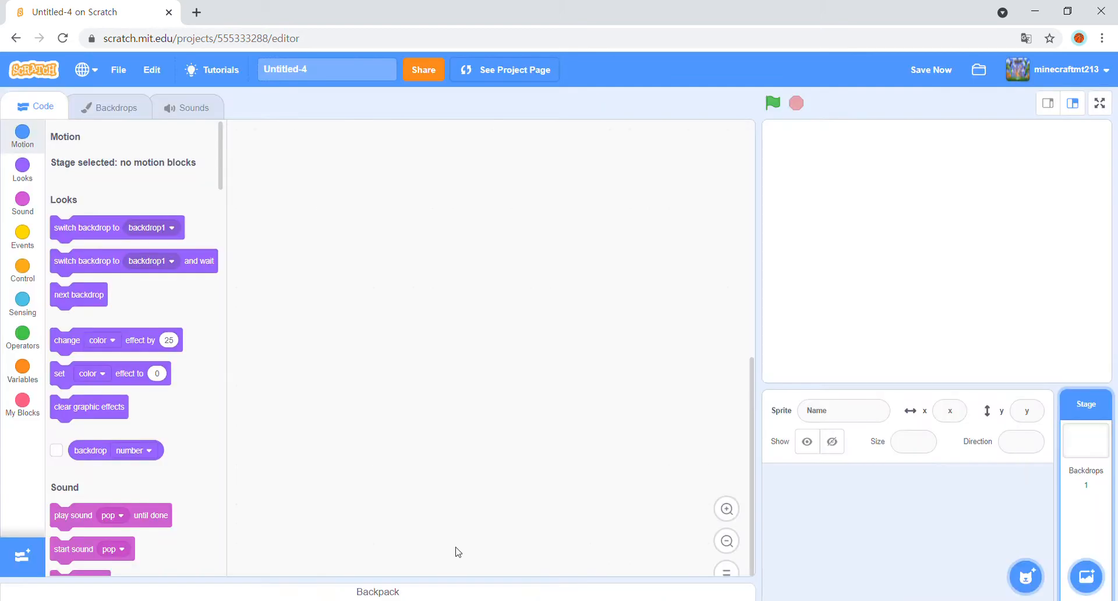
Add the Paddle sprite from the library and search for the Line sprite.
click(1026, 576)
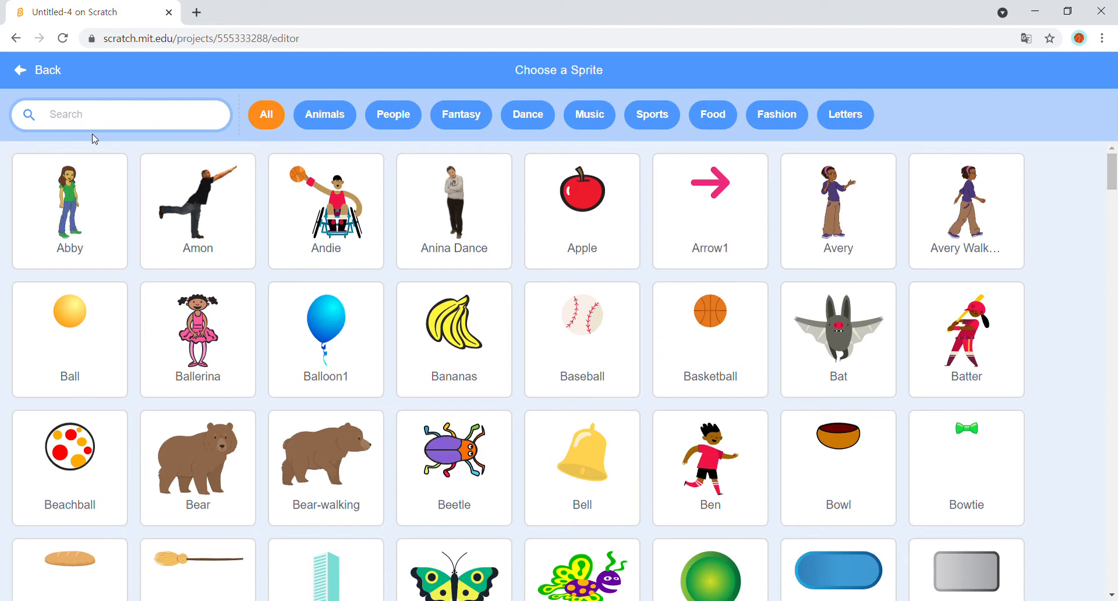
text(paddle)
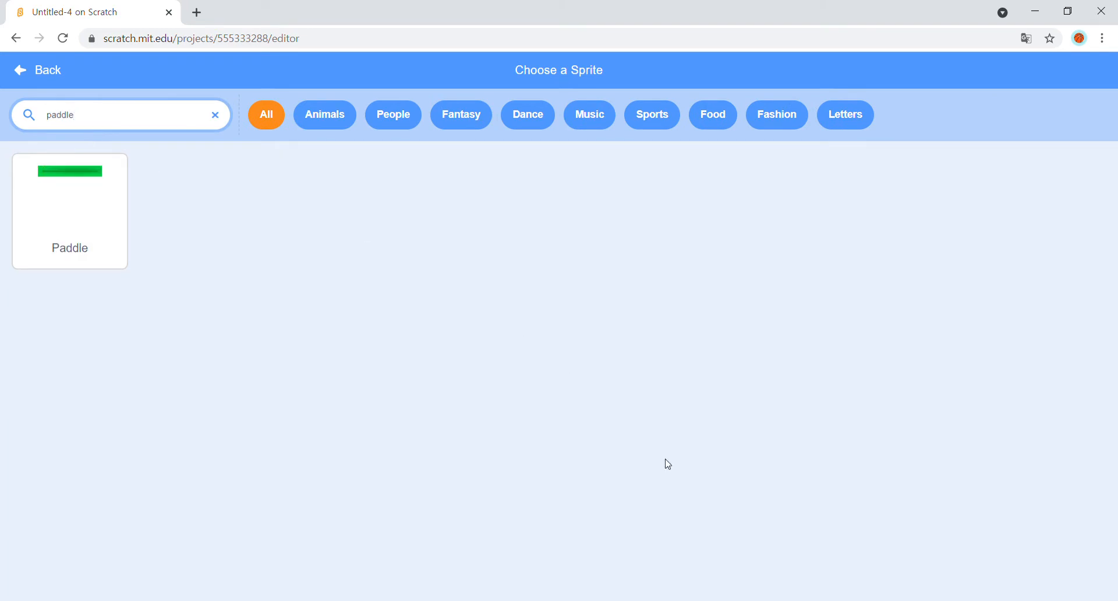
click(214, 116)
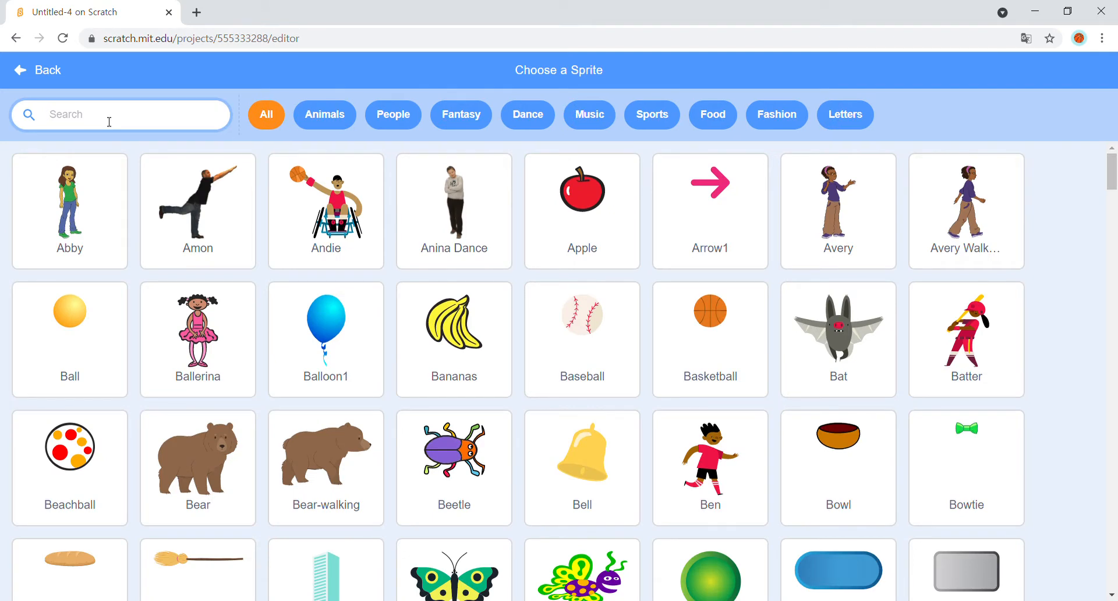
text(line)
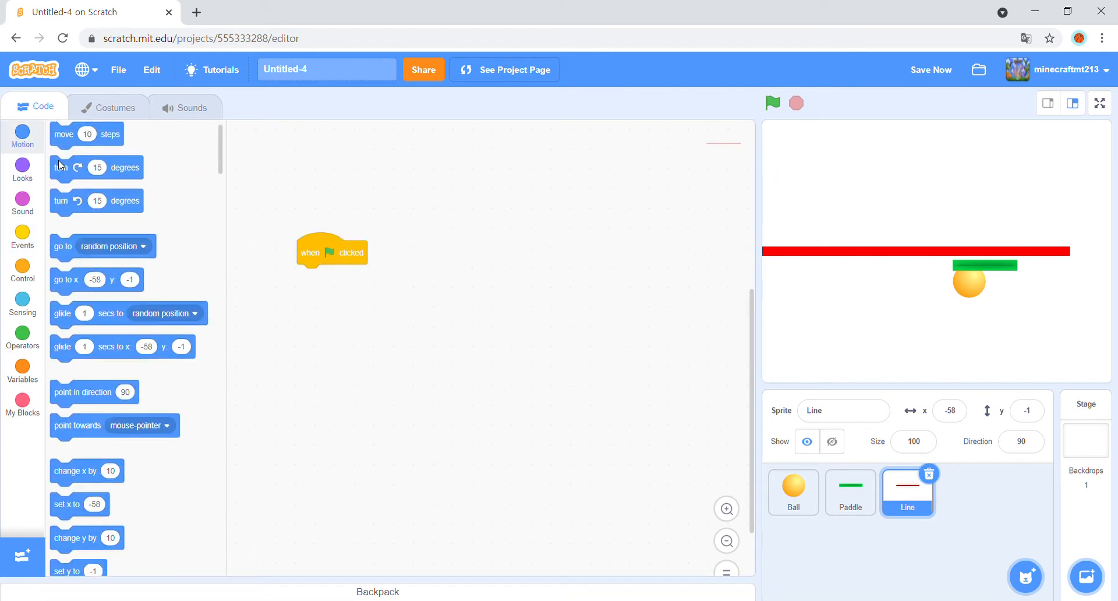
Give the Line a green-flag script moving it to x 0, y -180 and test-run it.
drag(85, 280, 343, 277)
text(0)
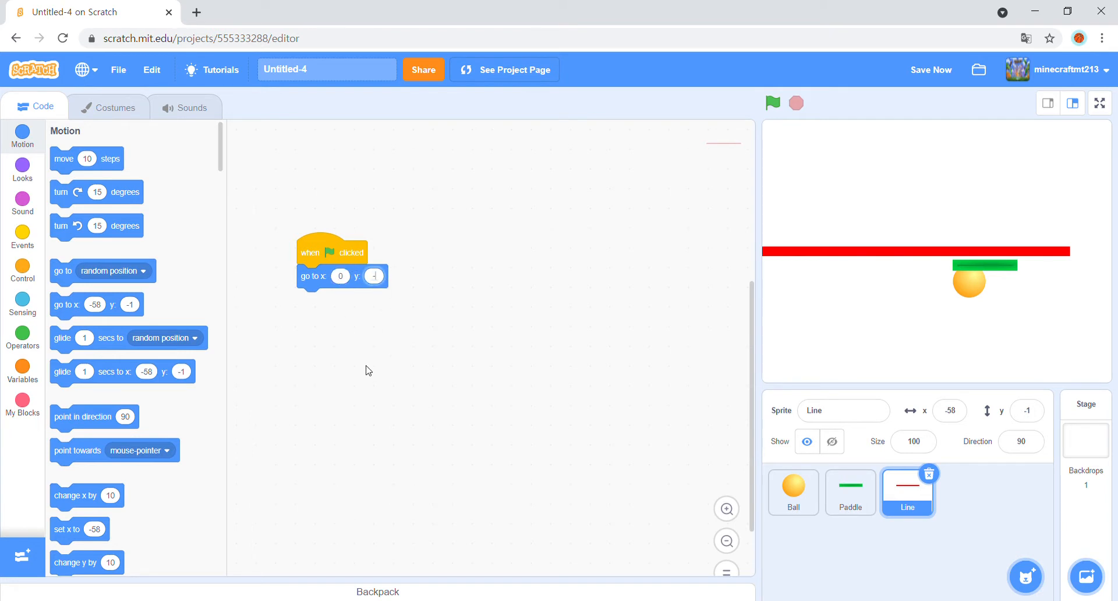
text(-180)
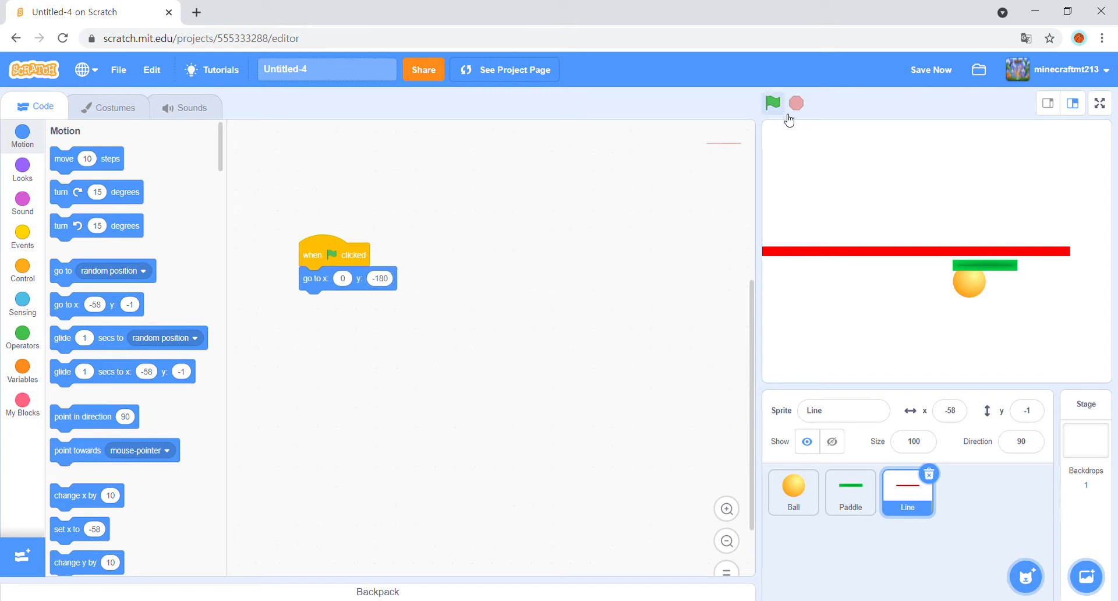
click(773, 103)
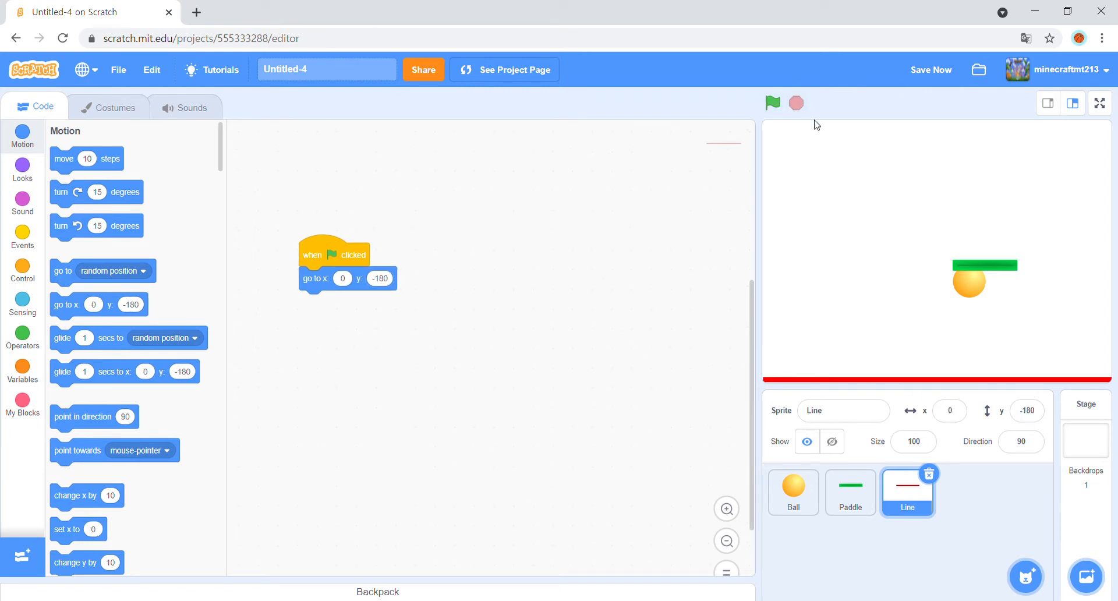
click(850, 492)
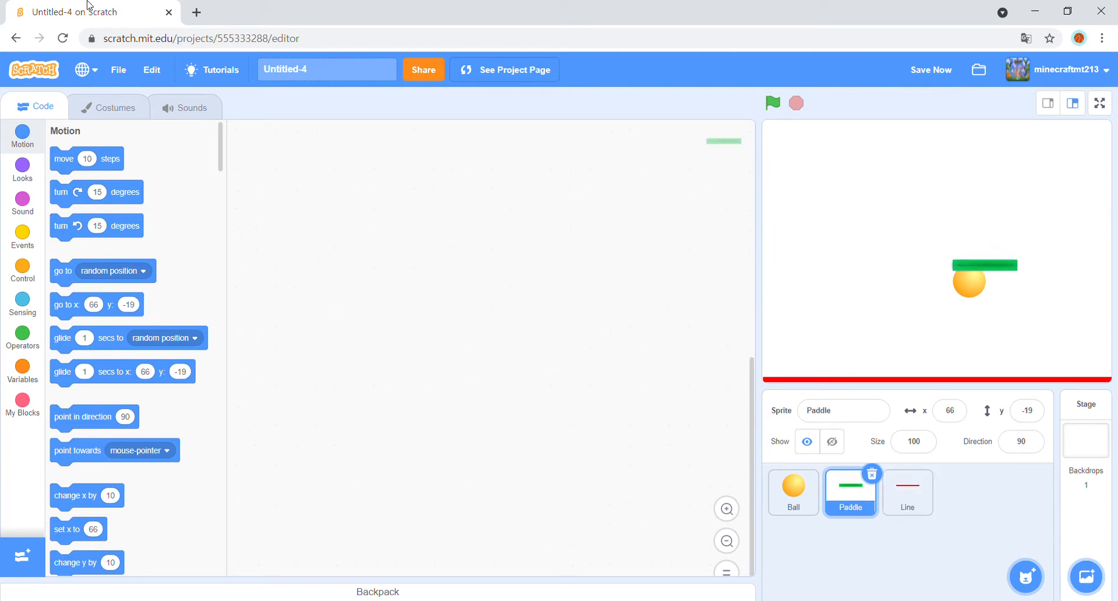
Build the Paddle's green-flag script that forever goes to the mouse pointer.
click(22, 236)
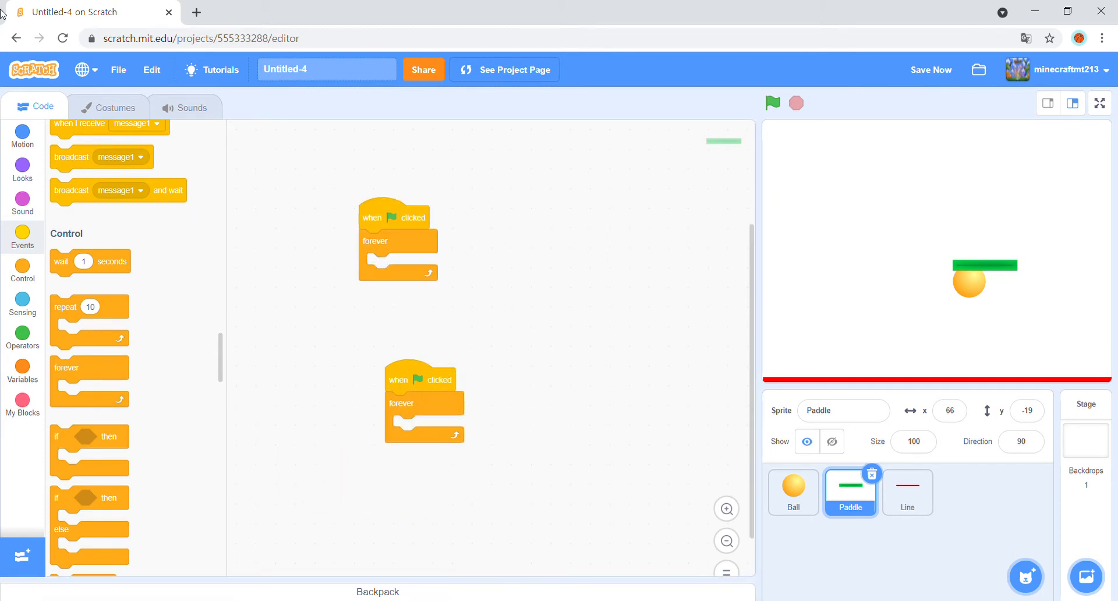
click(22, 136)
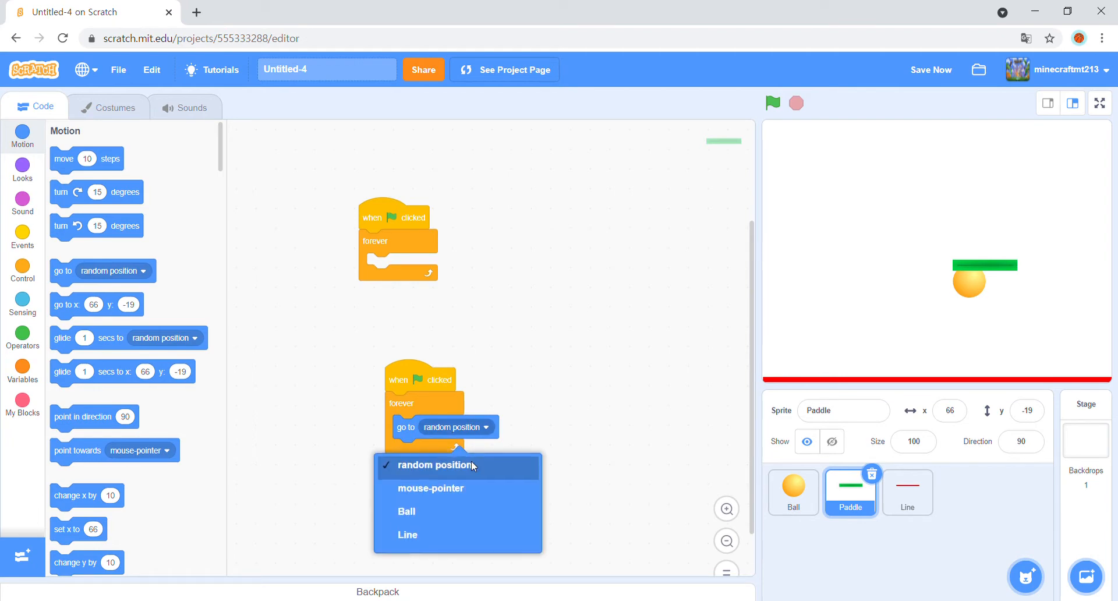
click(431, 488)
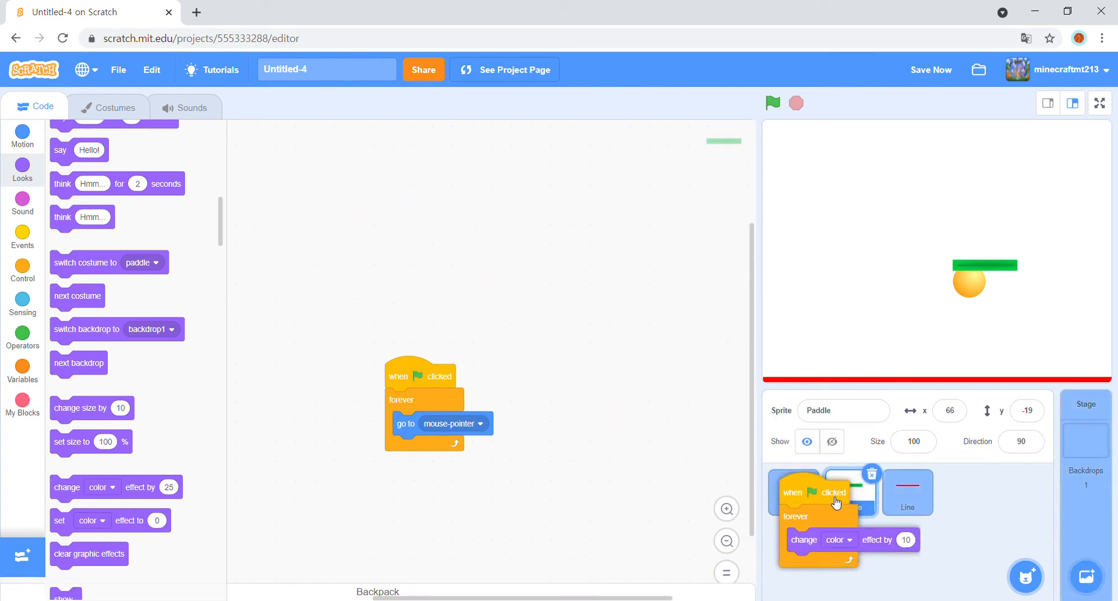
click(793, 491)
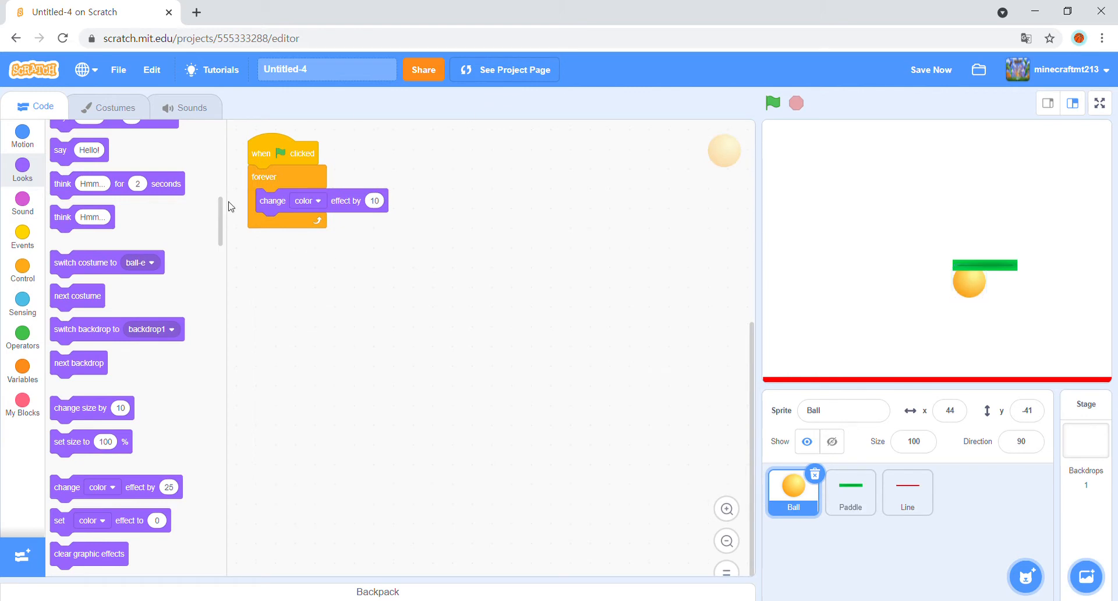
Add a Ball green-flag script pointing it in direction 45 and test-run it.
click(22, 235)
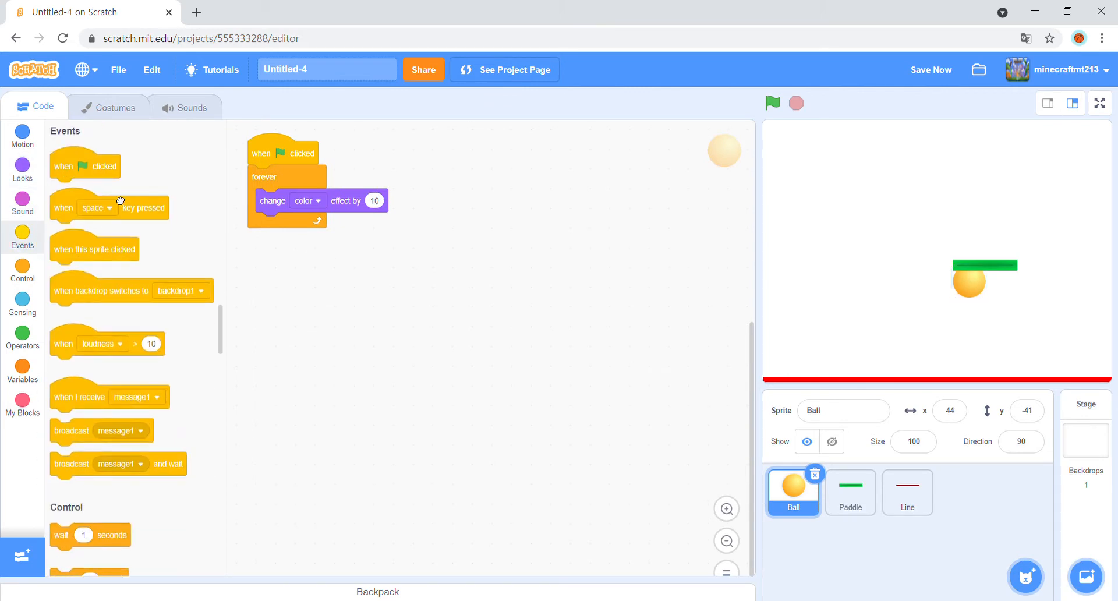
click(22, 135)
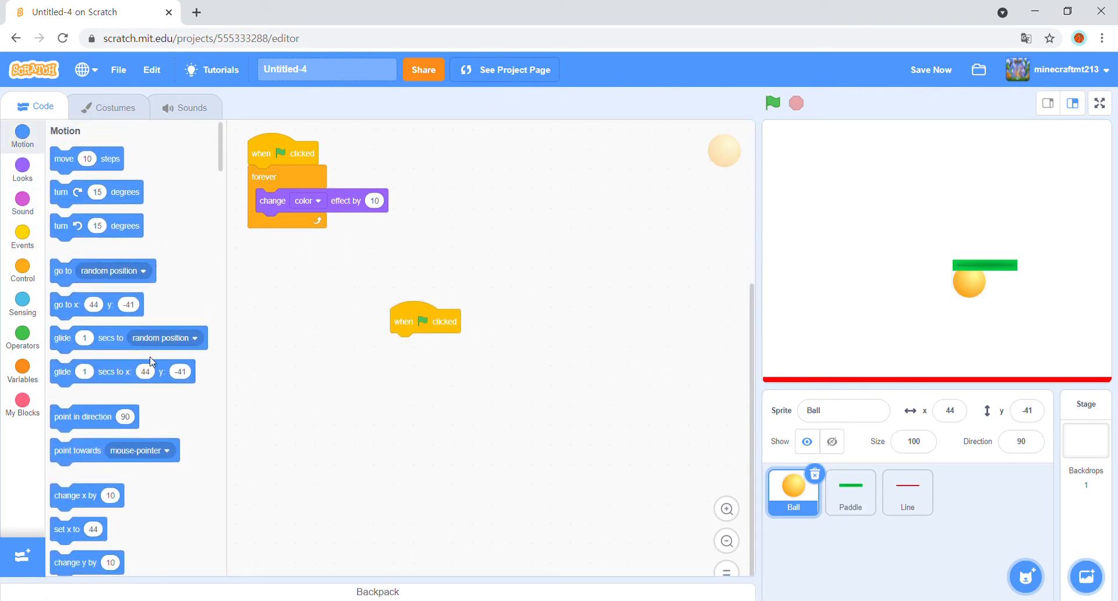
scroll(down, 3)
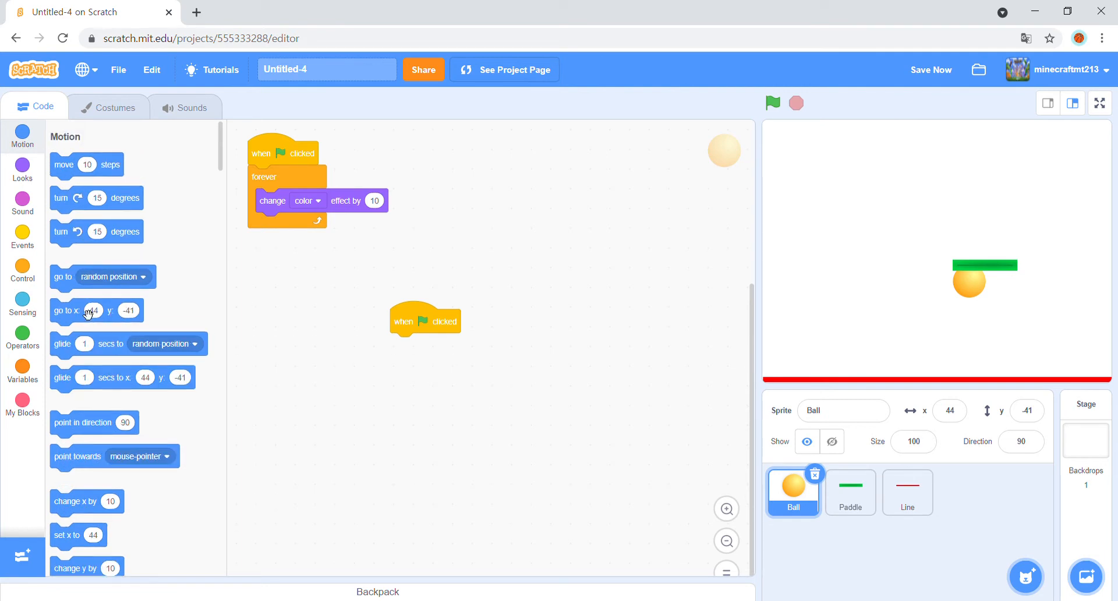
drag(95, 421, 429, 346)
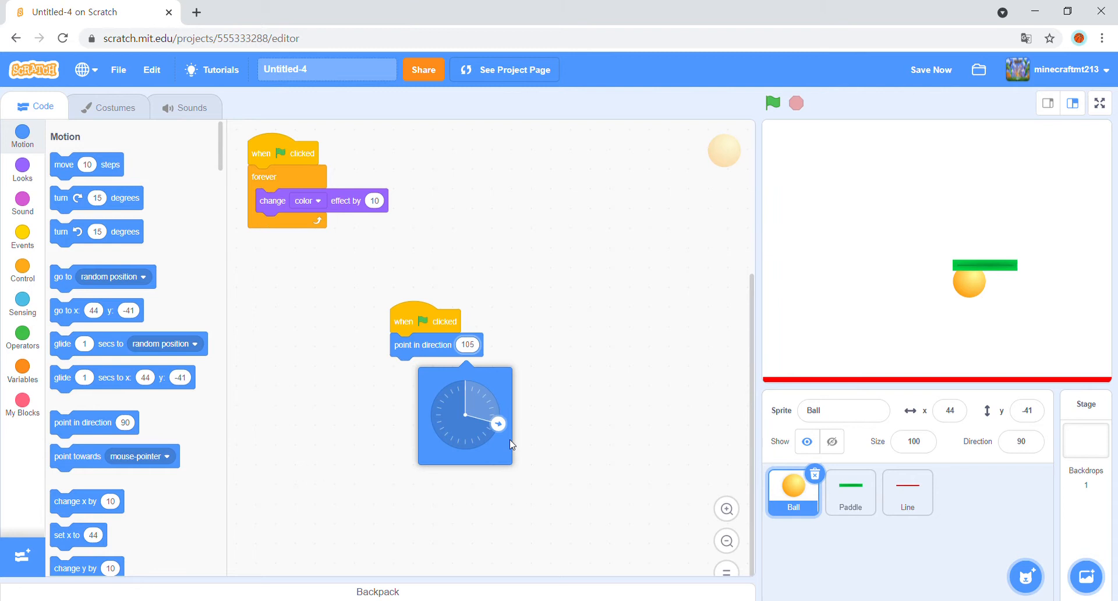
drag(497, 424, 434, 399)
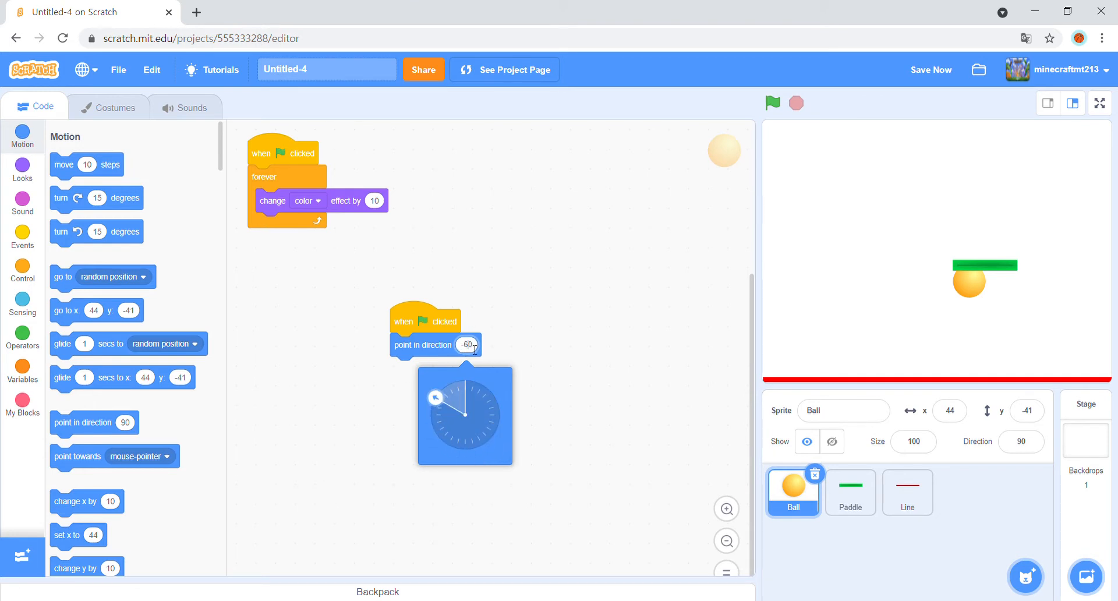
mouse_move(450, 380)
text(45)
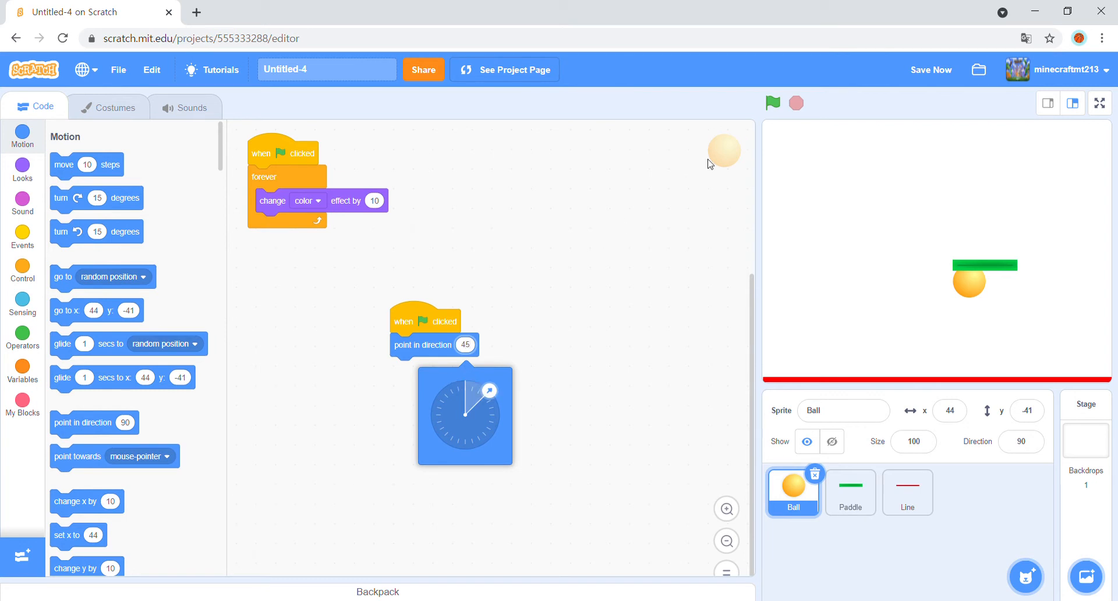
click(772, 104)
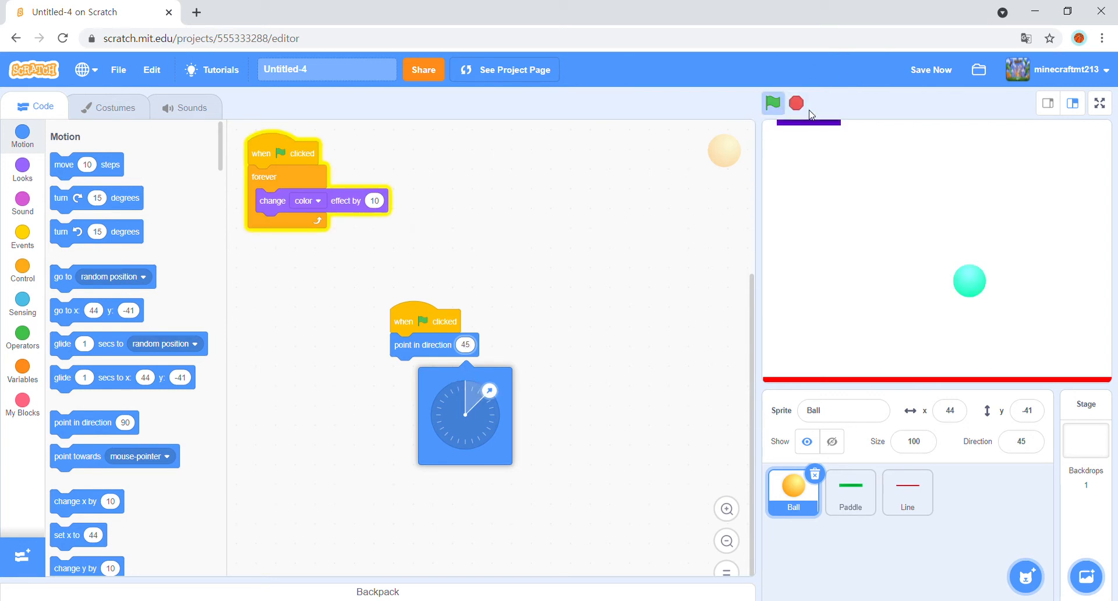
click(772, 104)
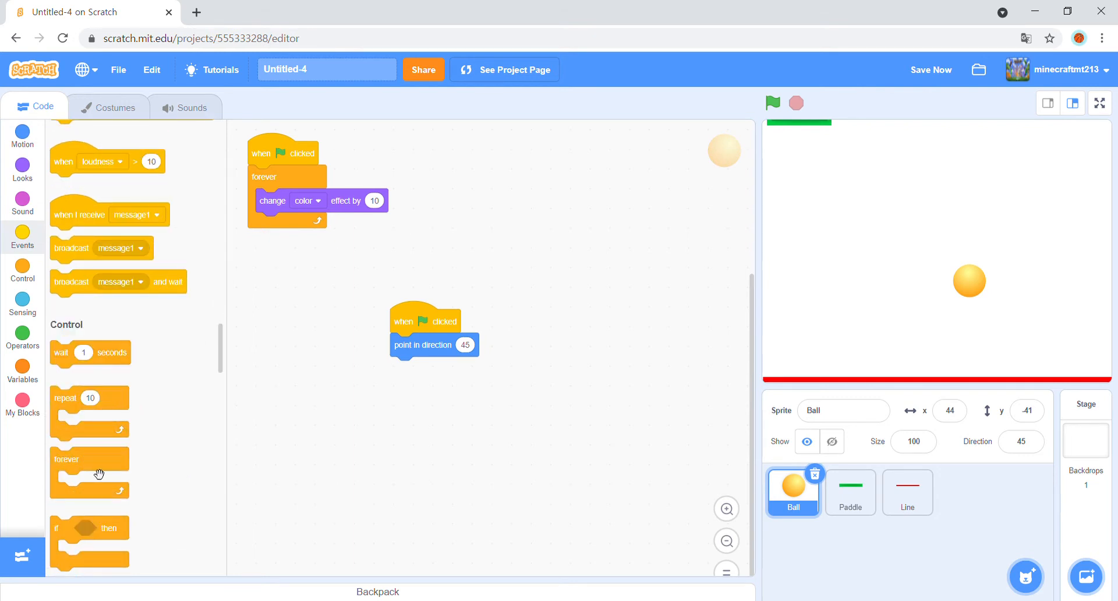
Make the Ball forever move 10 steps, bounce on edges and check touching Paddle.
drag(66, 459, 407, 368)
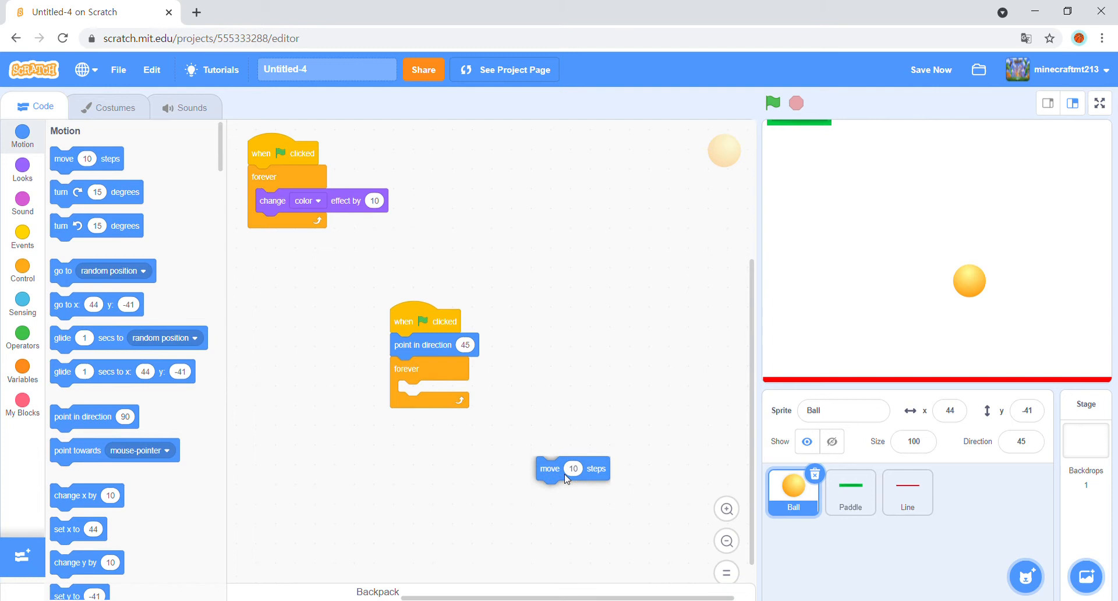
drag(571, 468, 434, 393)
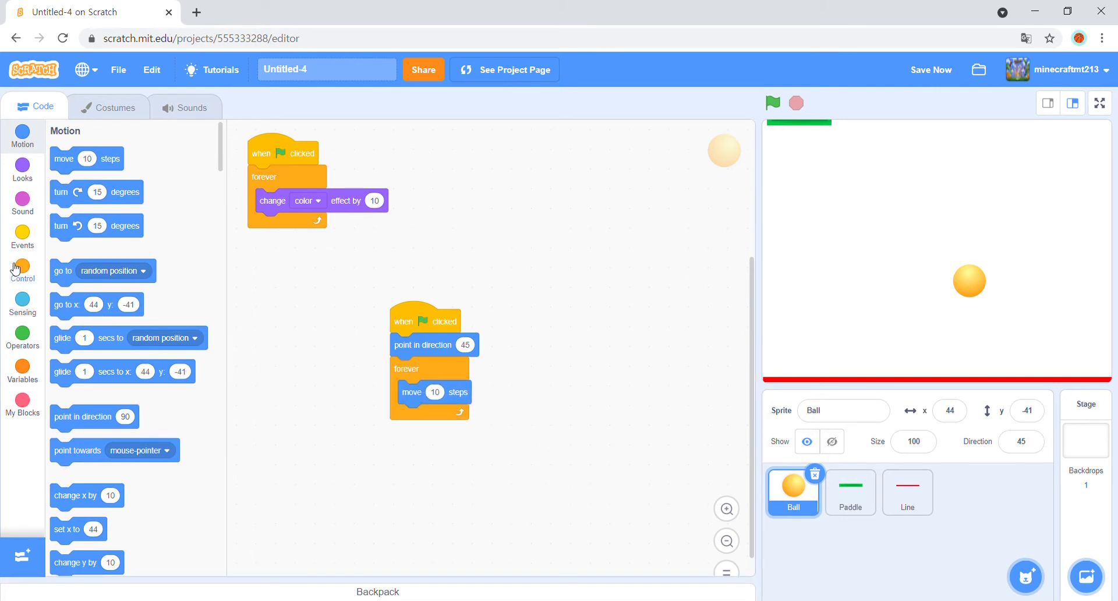
drag(85, 368, 422, 446)
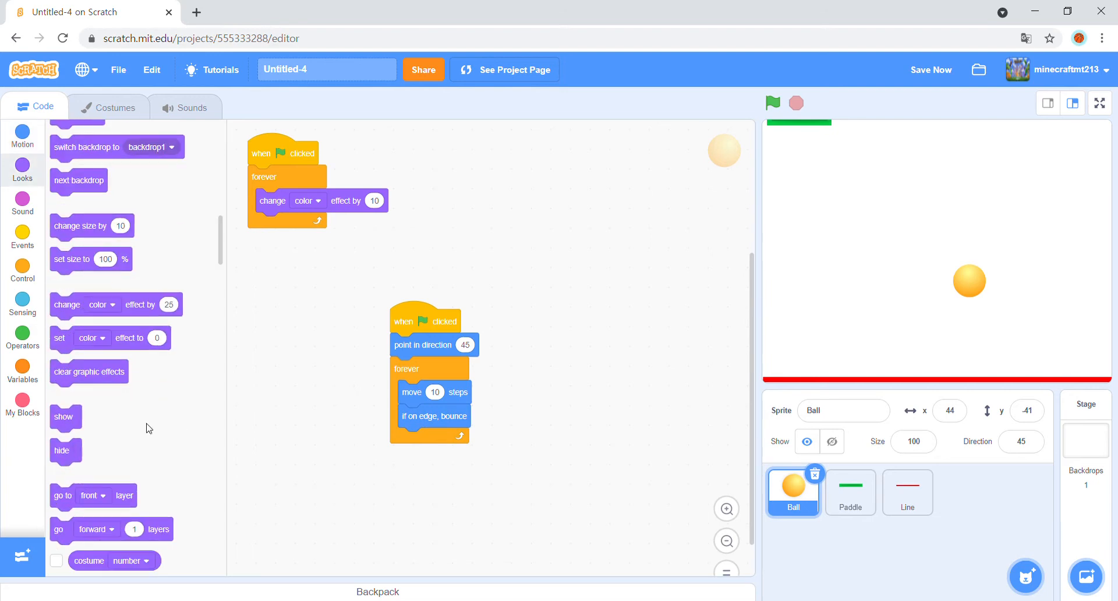
click(22, 271)
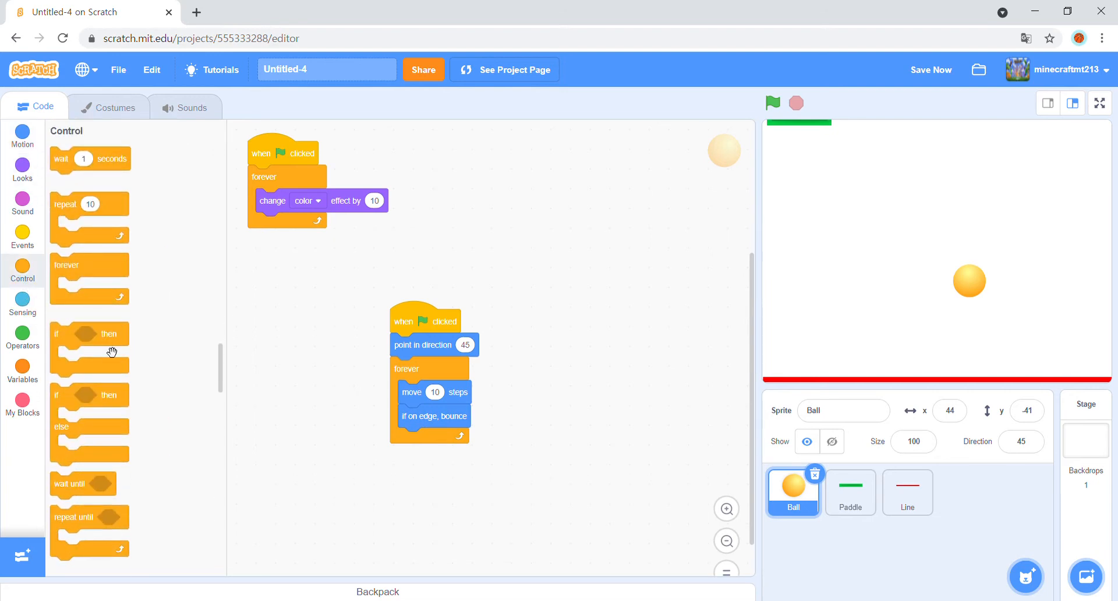
click(22, 303)
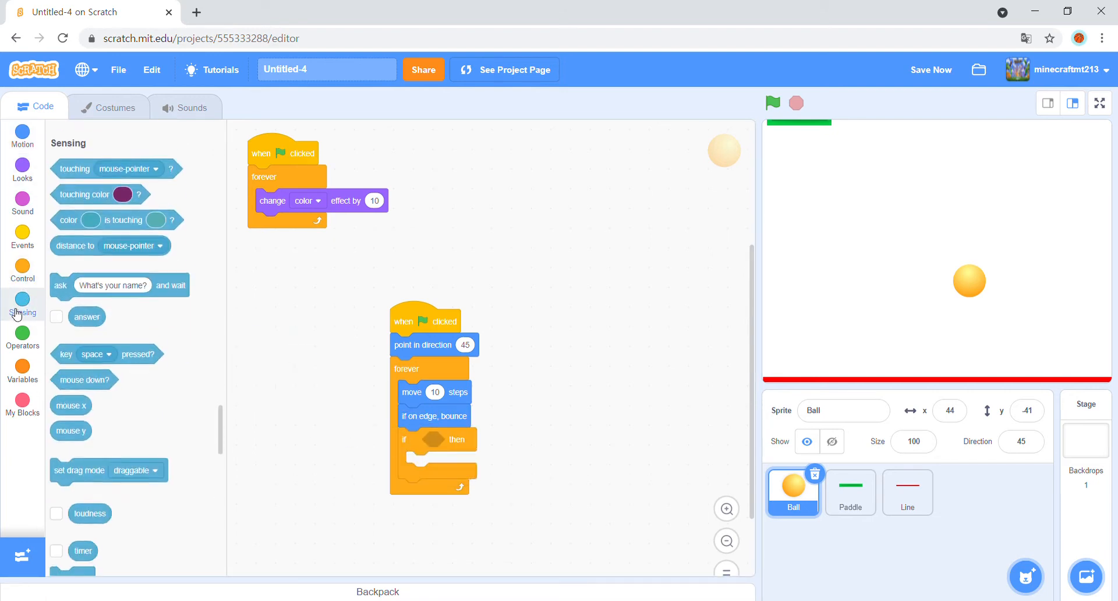
drag(107, 168, 485, 446)
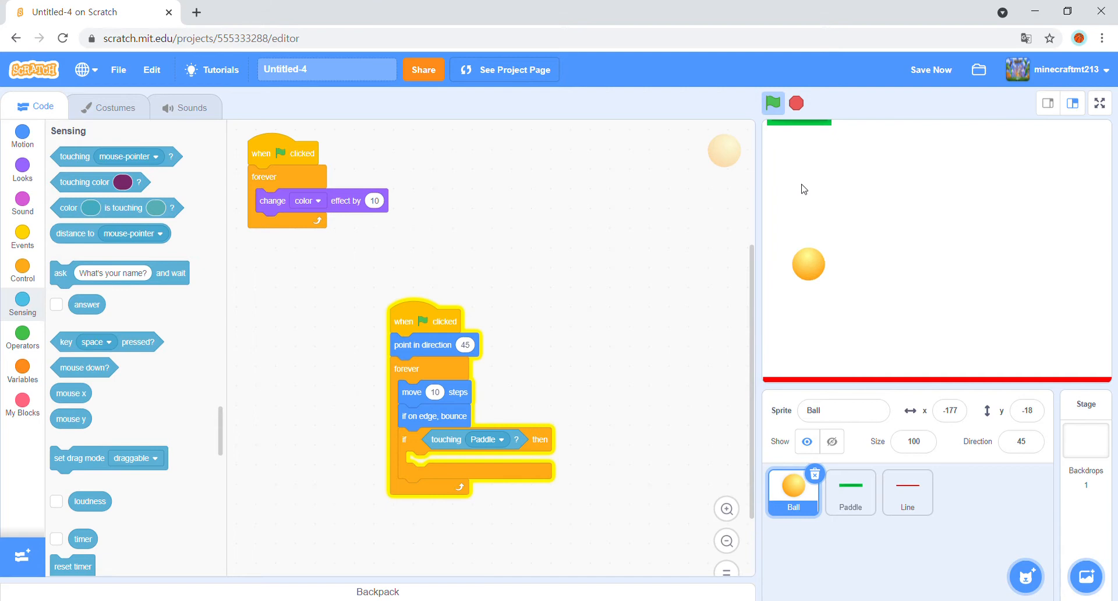
Turn the Ball 180 degrees inside the touching-Paddle check and test the bounce.
click(772, 103)
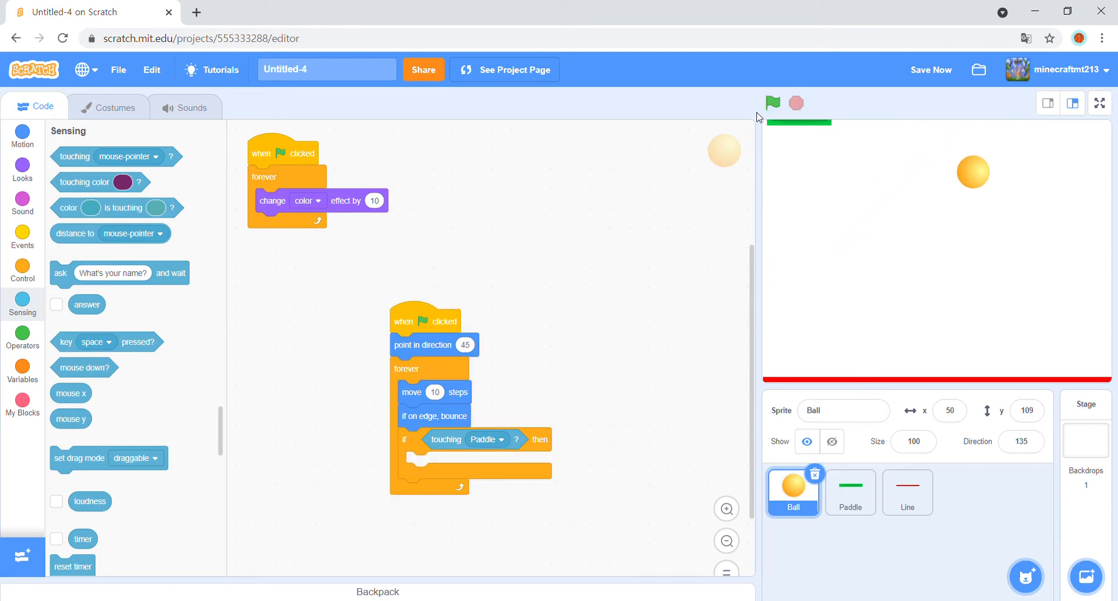
click(22, 135)
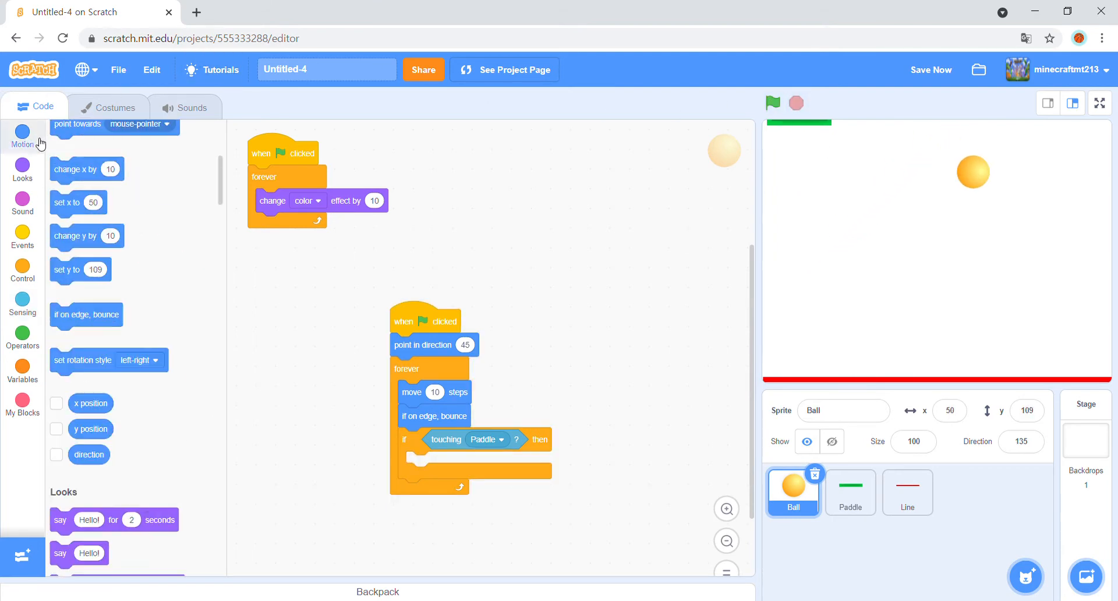
drag(97, 192, 443, 472)
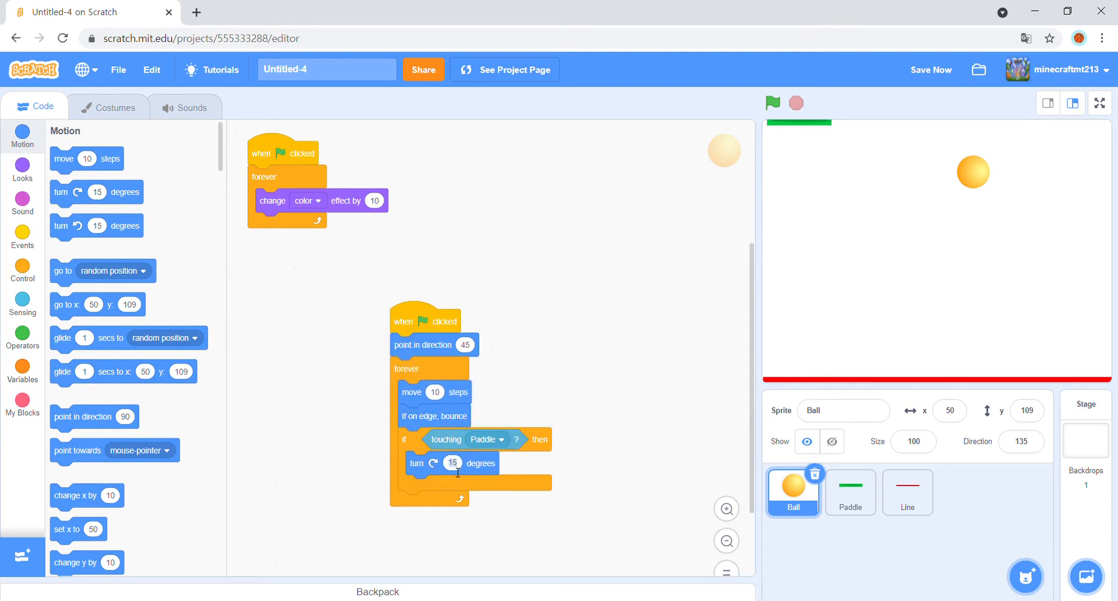
text(180)
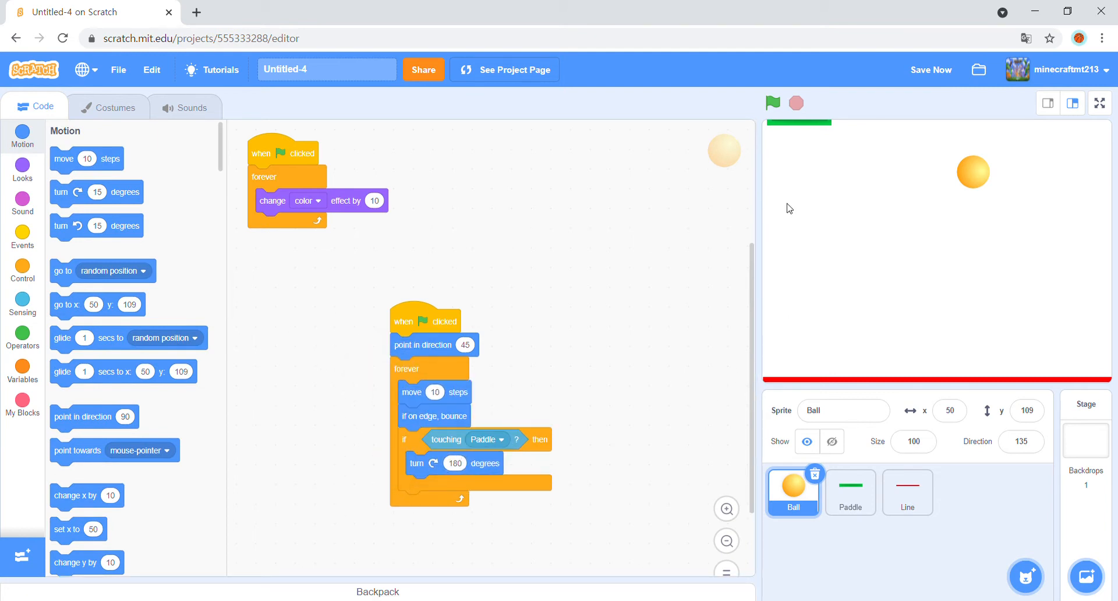
click(773, 104)
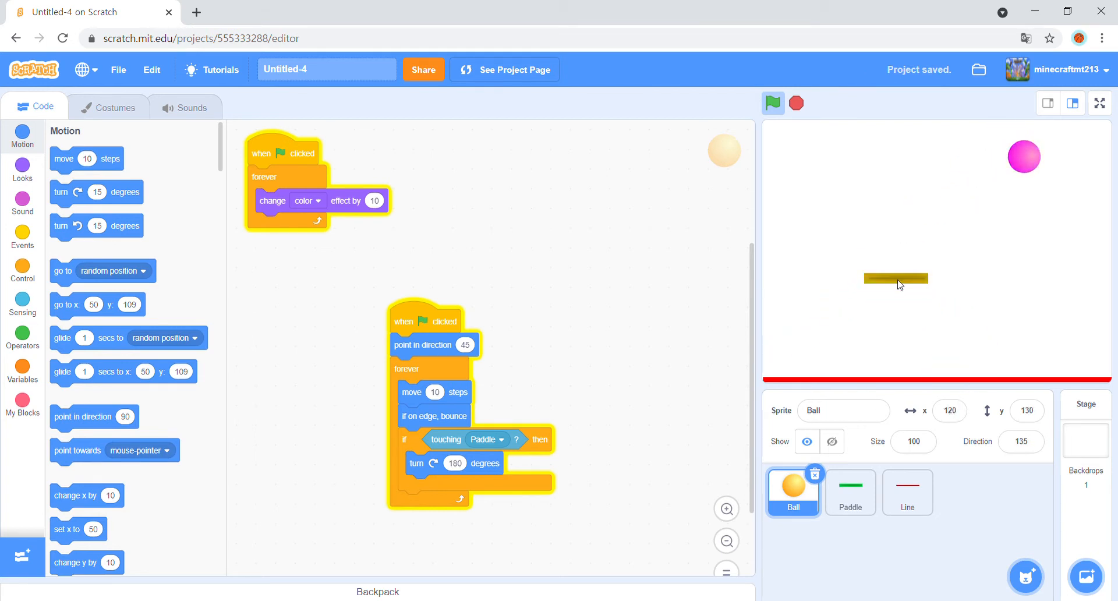
Stop the test run and show the Variables blocks for the Ball.
click(772, 104)
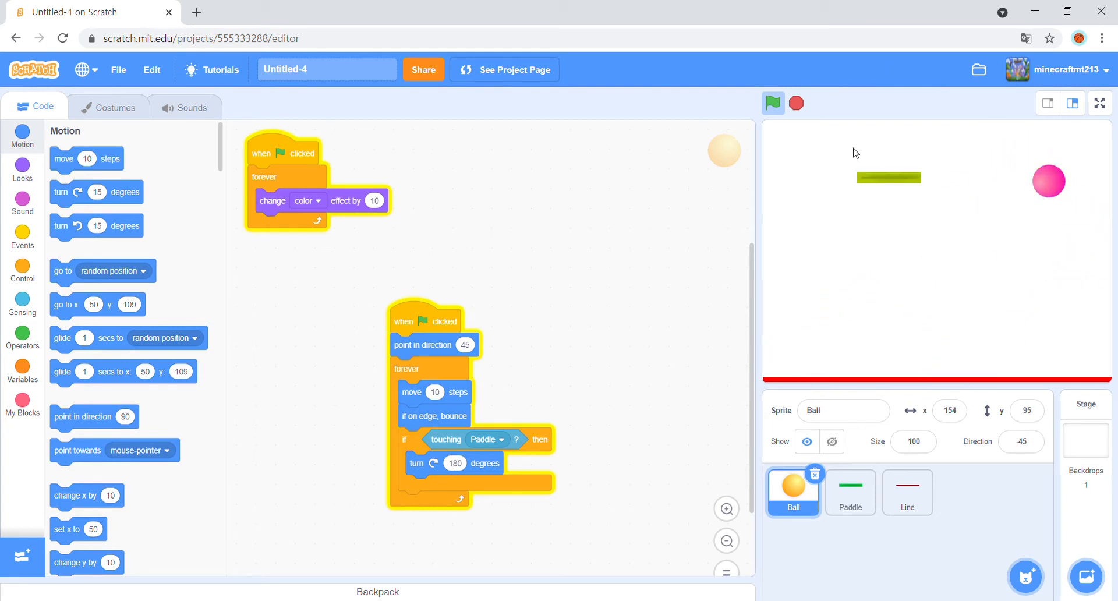
click(773, 104)
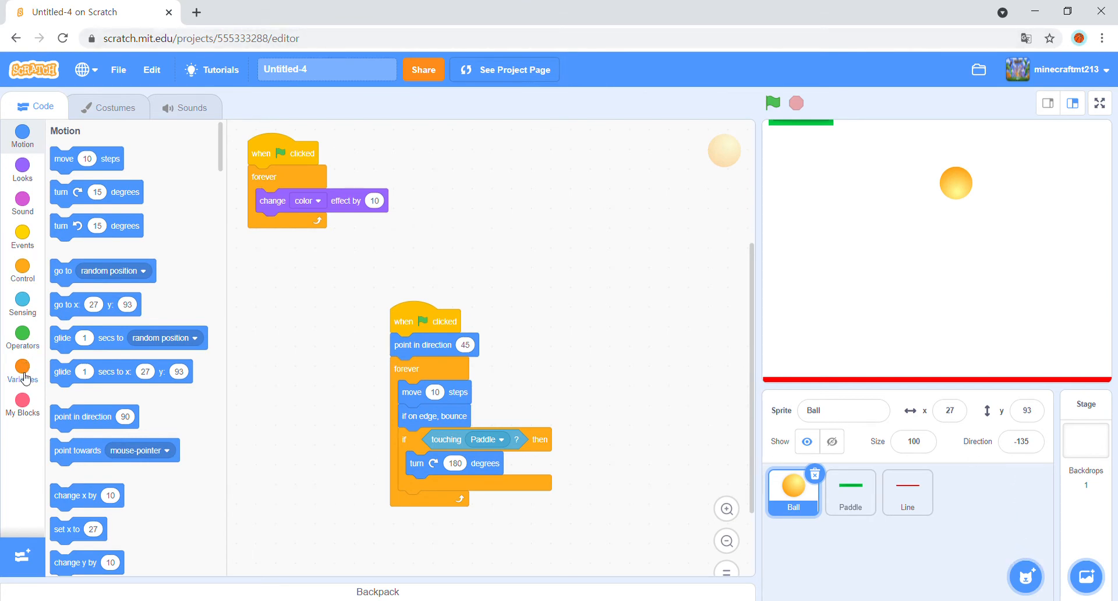
click(22, 369)
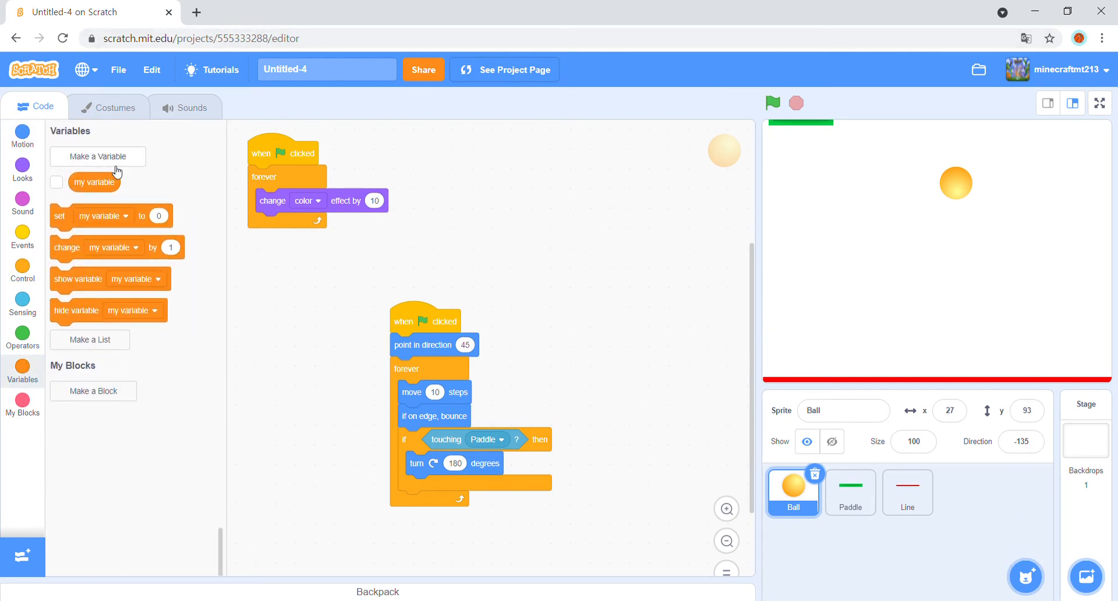
Create a score variable for the Ball and switch to the Paddle sprite.
click(98, 156)
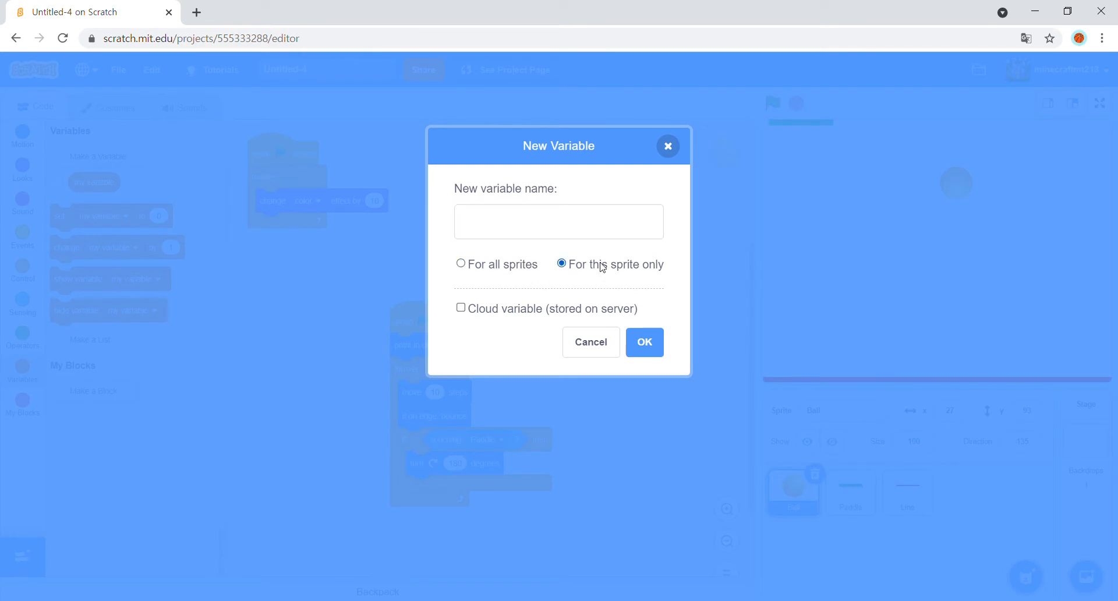
text(b)
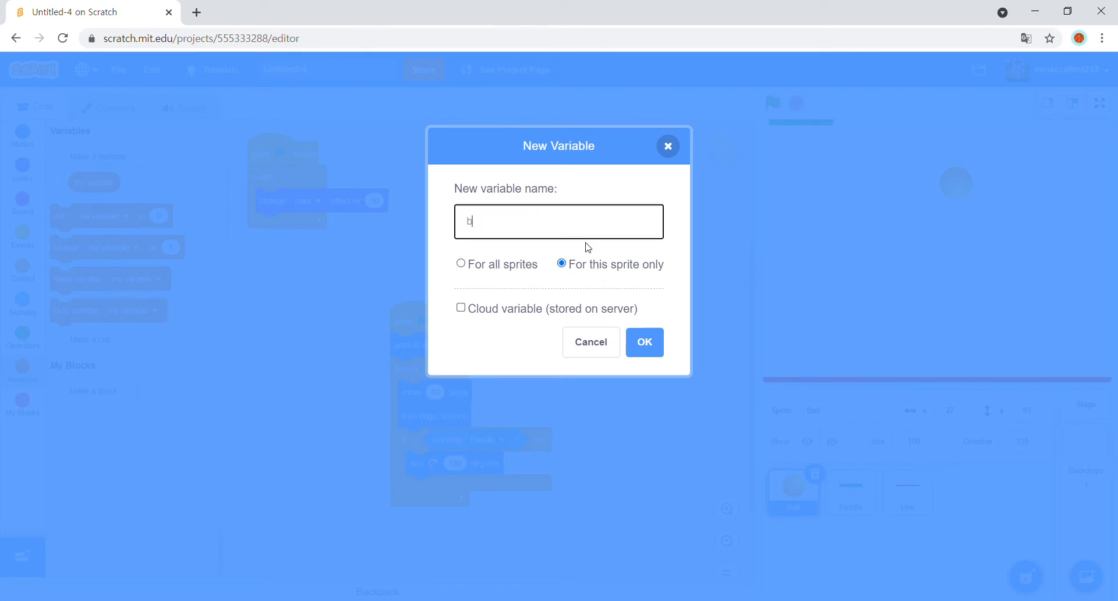
text(sco)
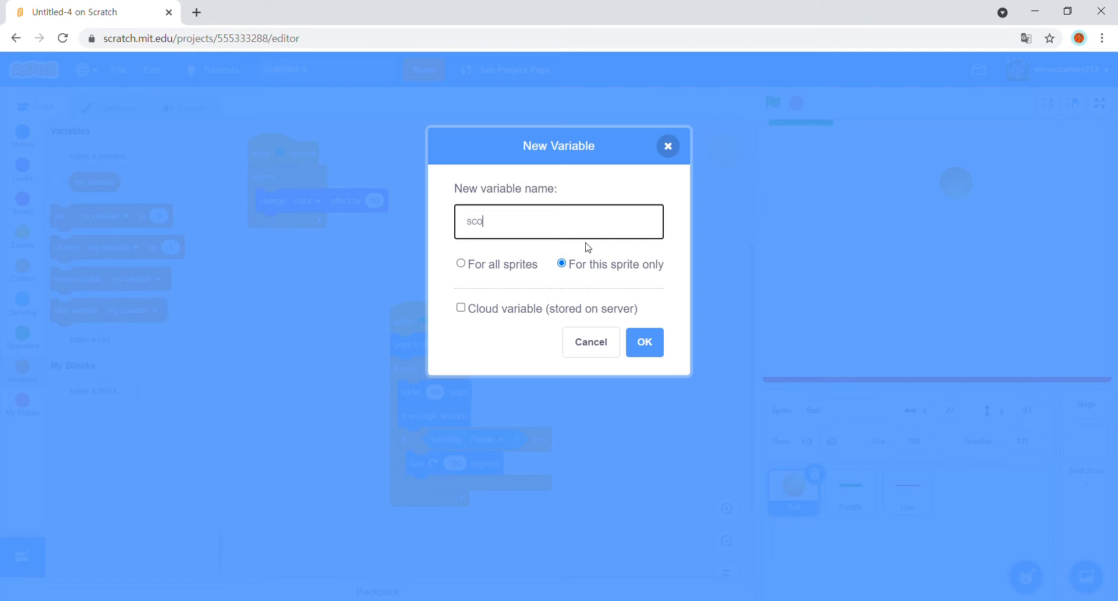
click(643, 342)
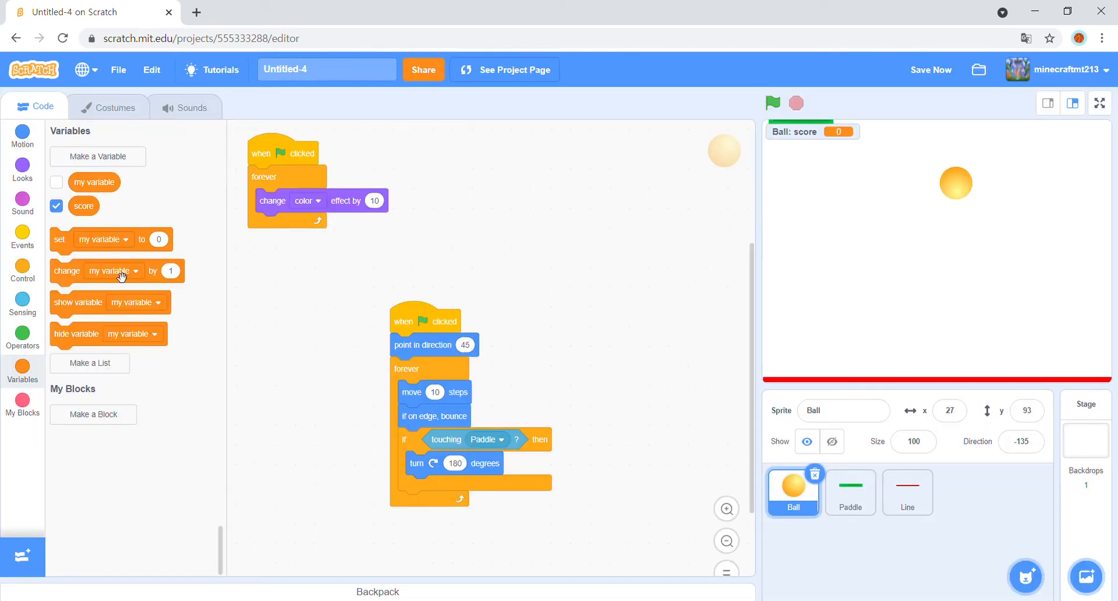
mouse_move(158, 314)
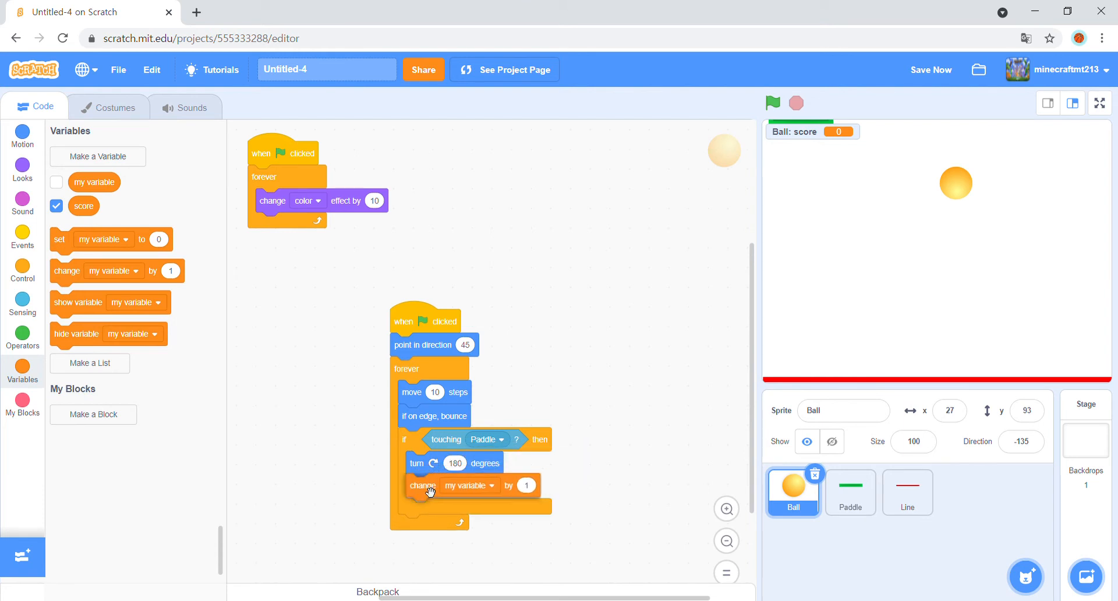
mouse_move(443, 491)
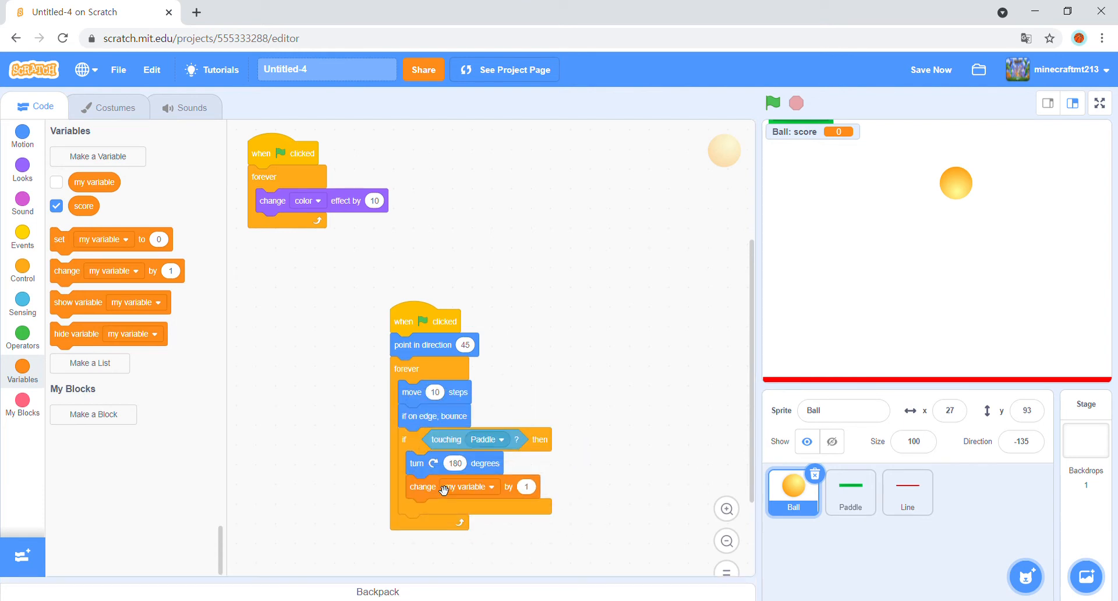
click(850, 491)
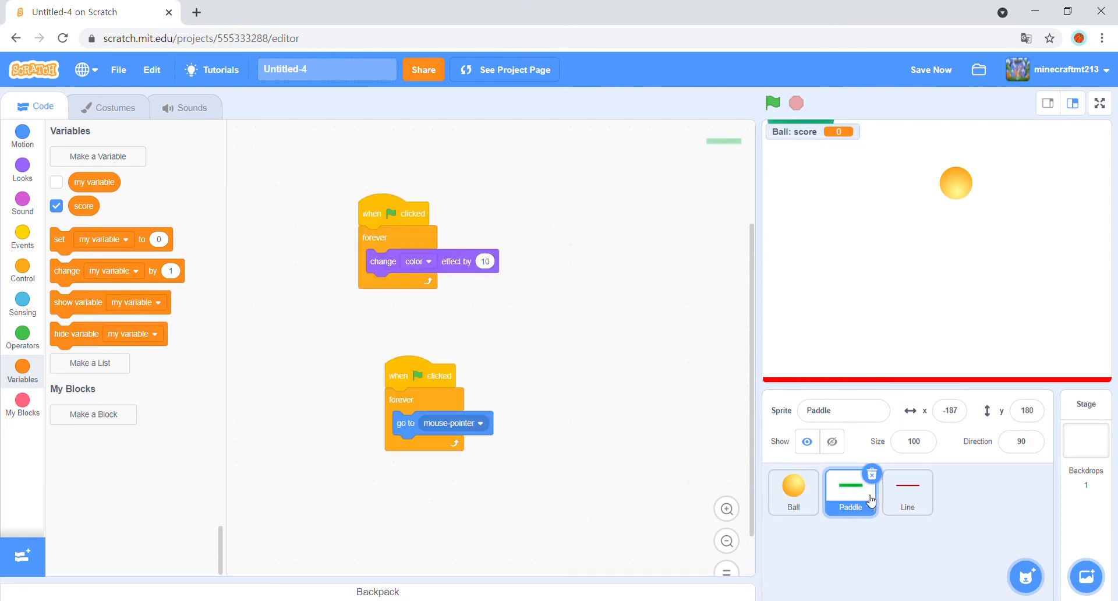
Add an if with a touching check inside the Paddle's forever loop.
click(22, 236)
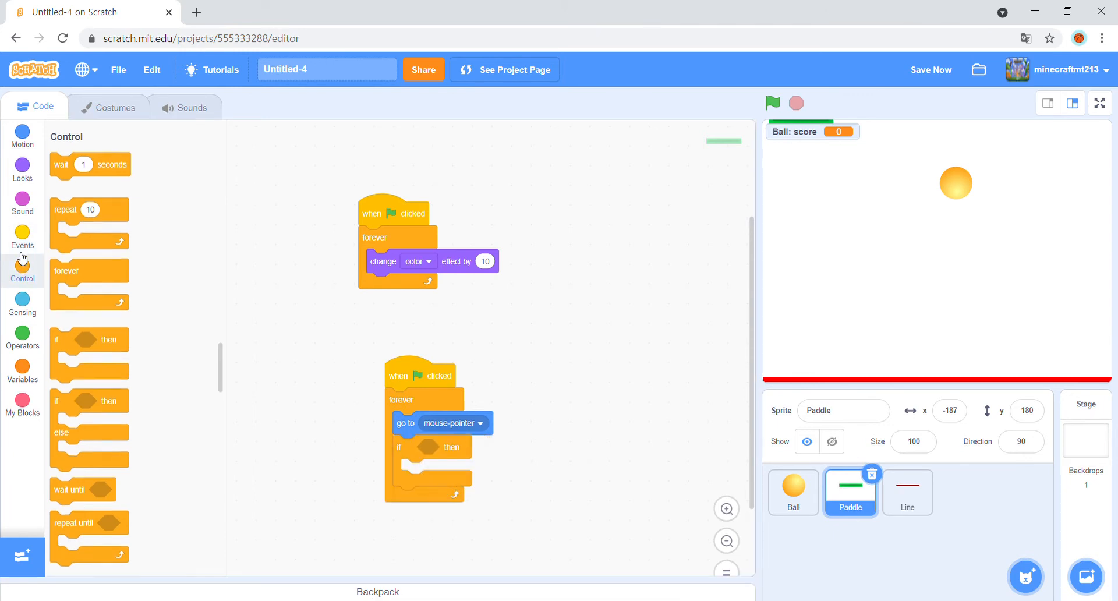
click(22, 169)
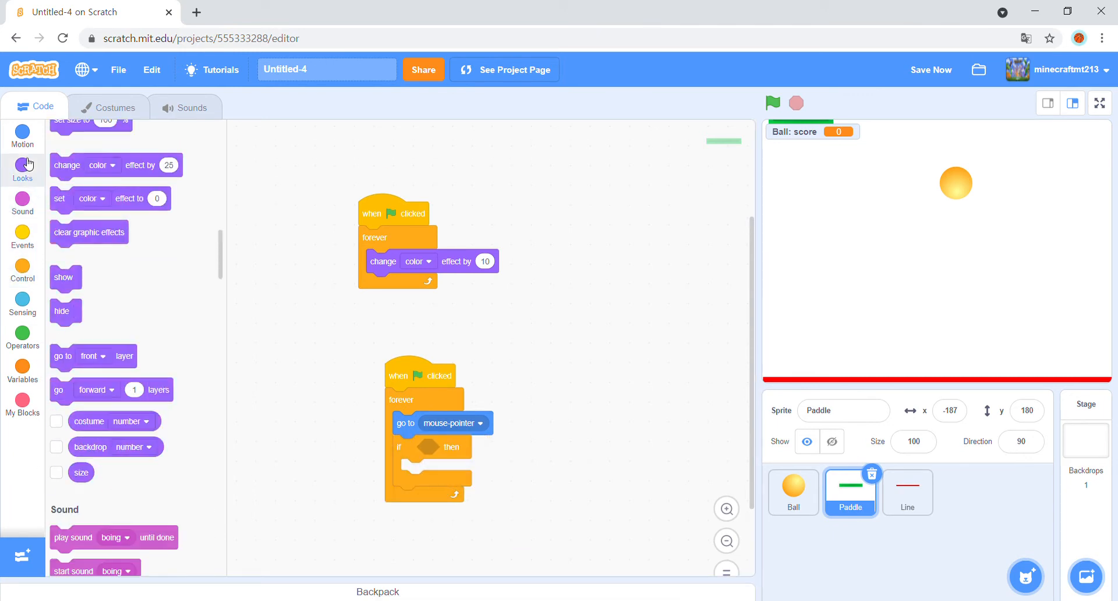
click(22, 135)
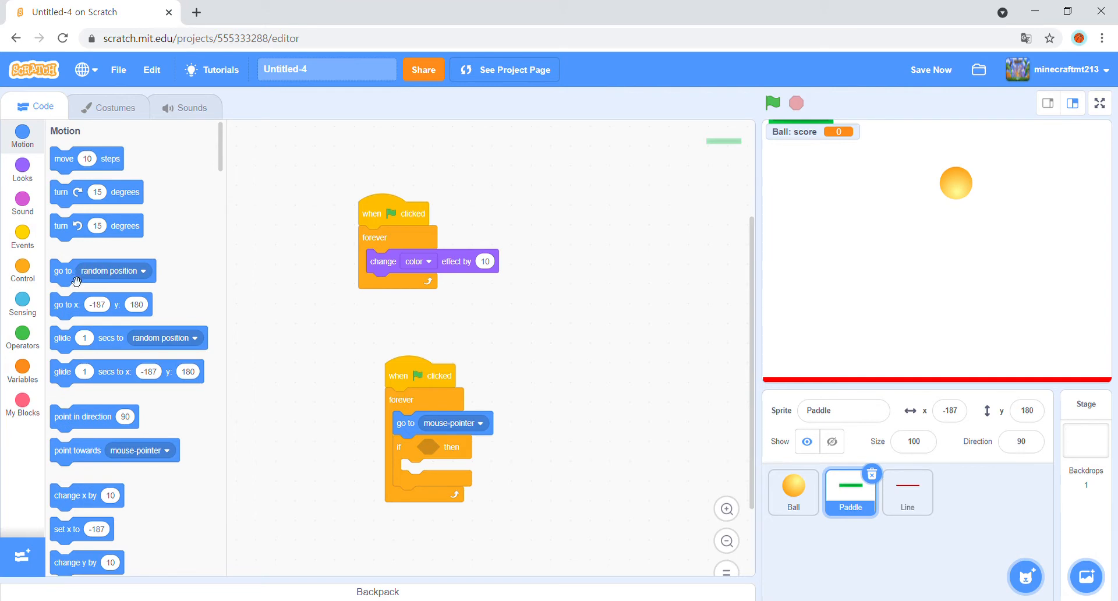
click(22, 303)
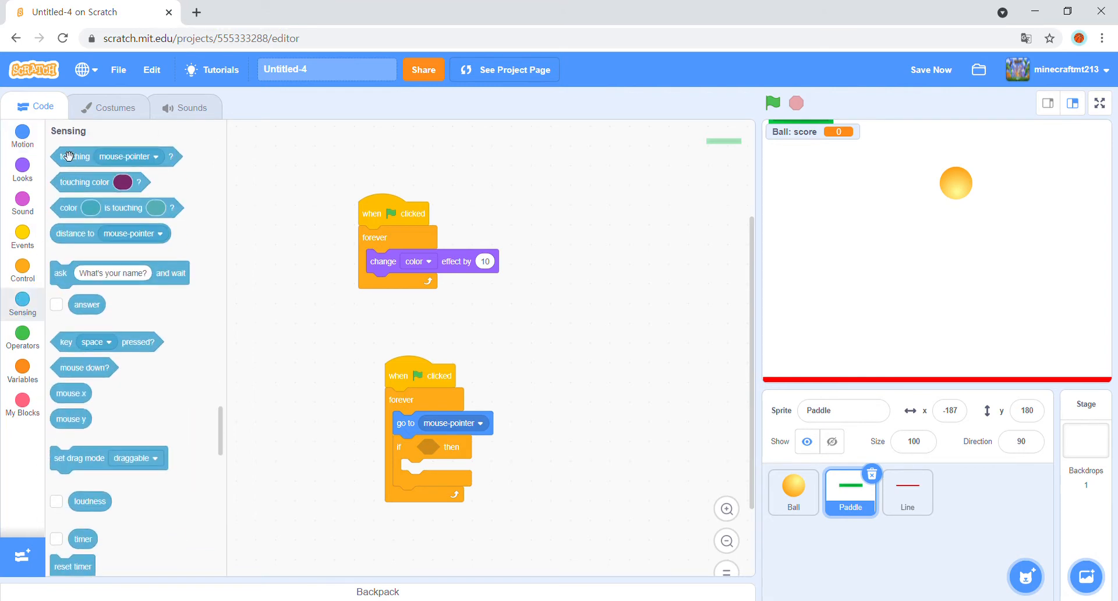
click(522, 446)
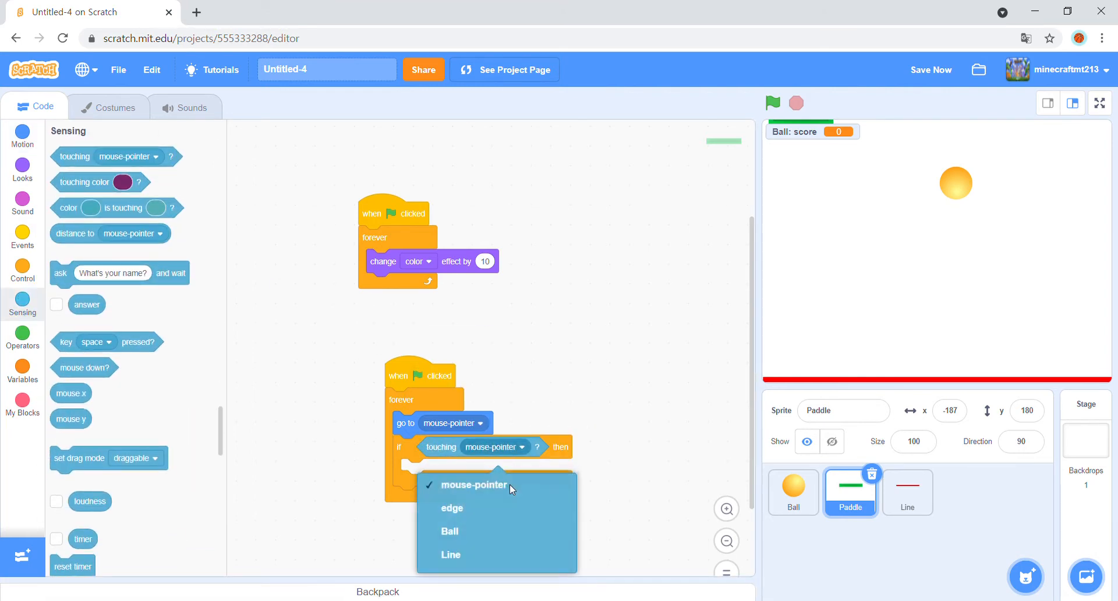
mouse_move(450, 532)
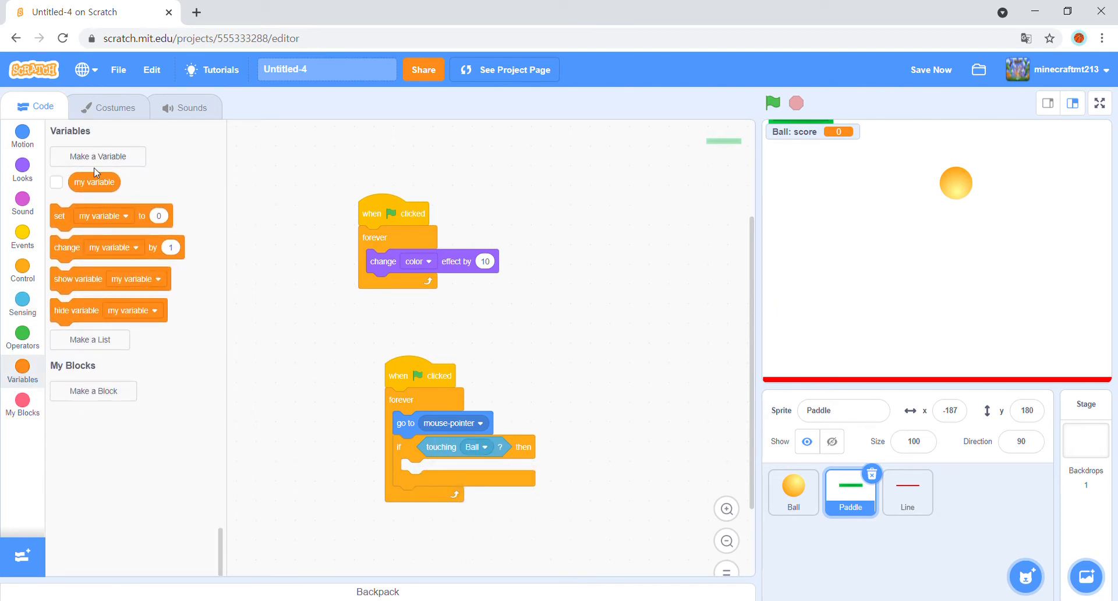
Create a score variable for the Paddle and return to the Ball's scripts.
click(98, 156)
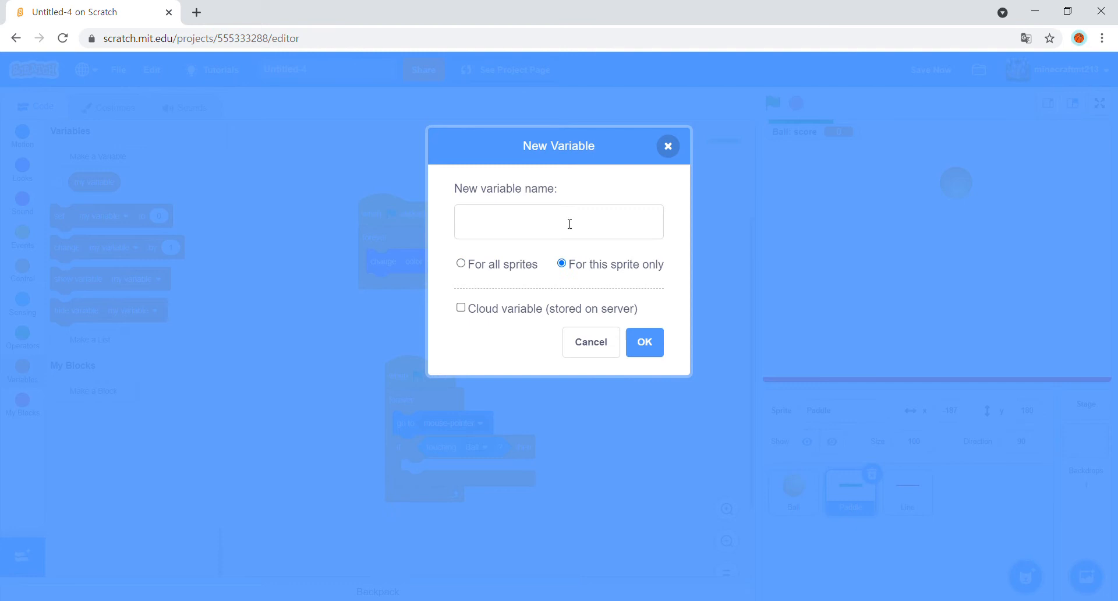
text(sc)
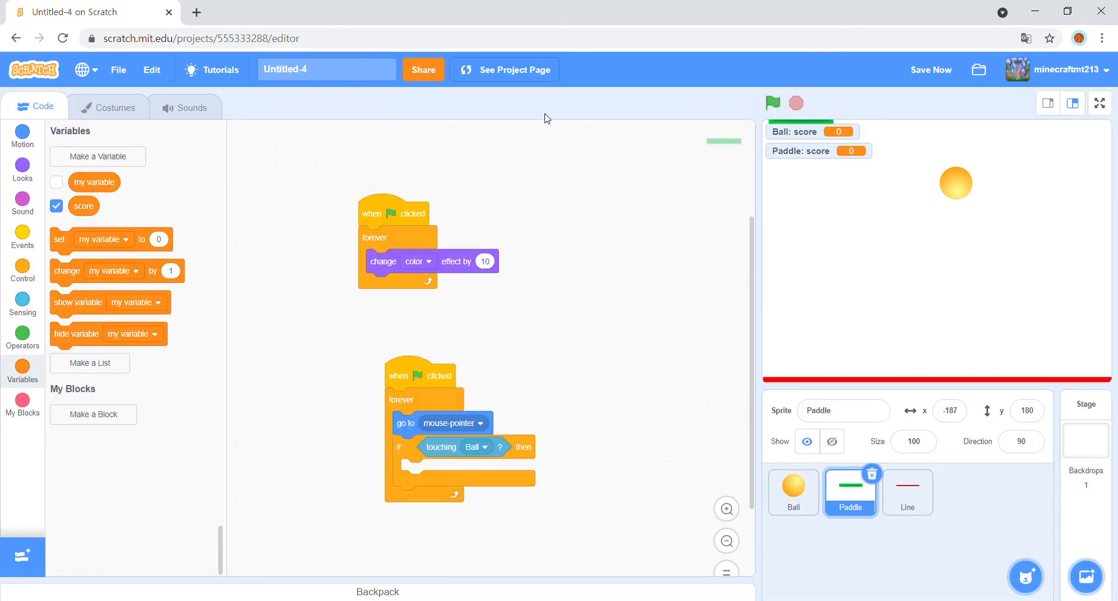
mouse_move(100, 256)
text(0.5)
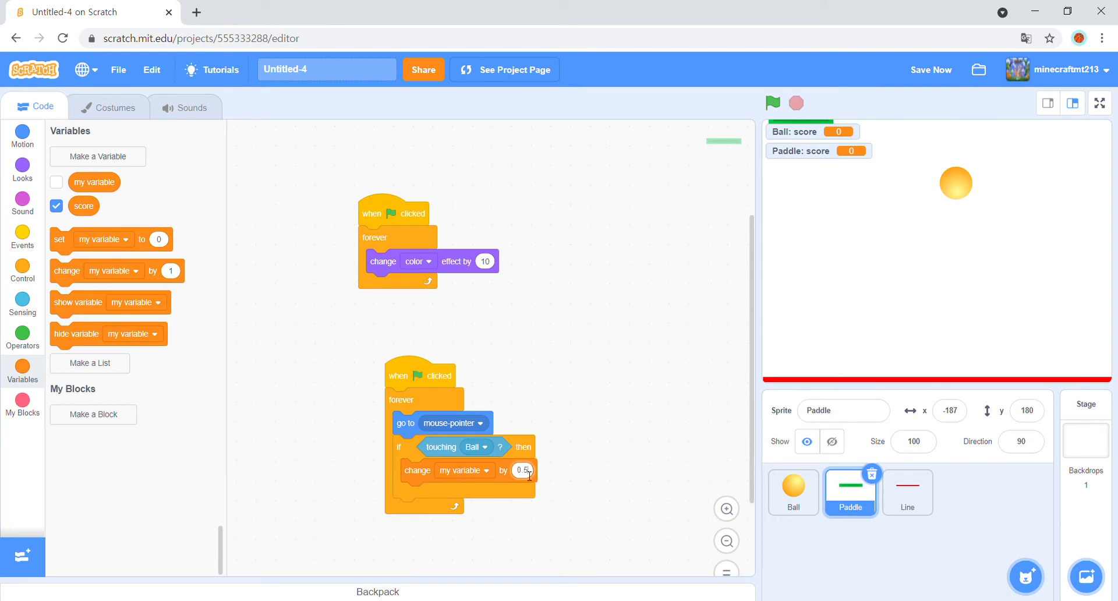
click(792, 491)
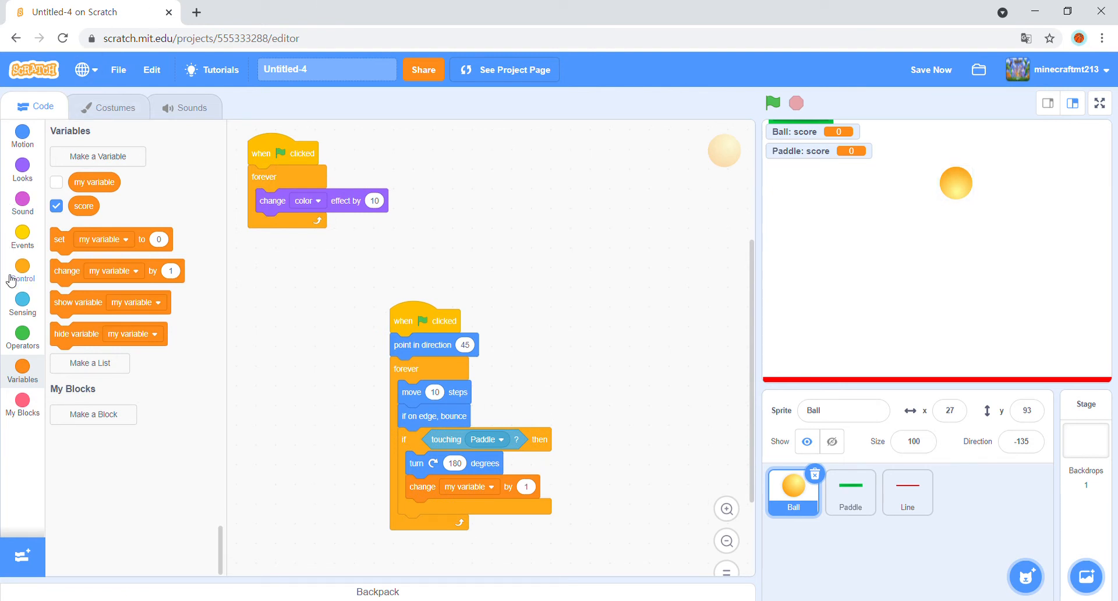
Add a second check in the Ball's loop for touching the Line.
click(22, 269)
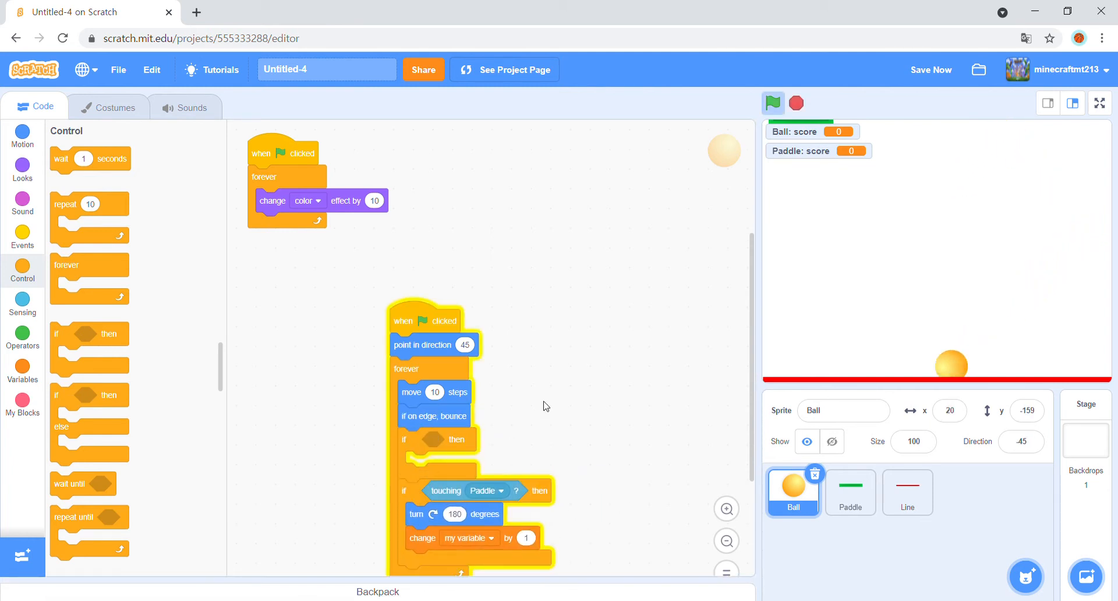
click(772, 103)
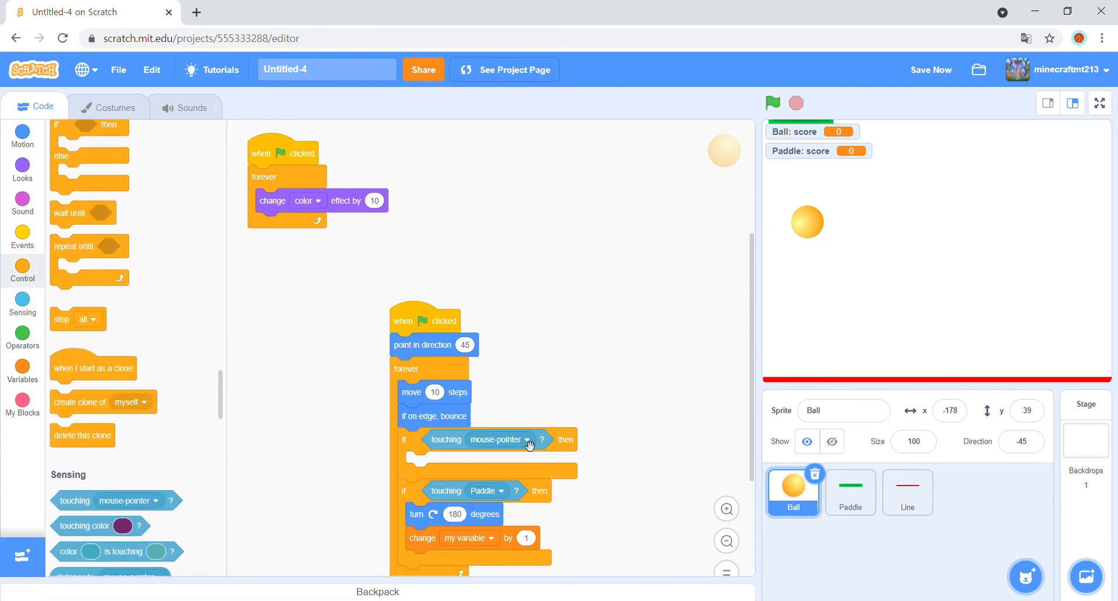
click(494, 439)
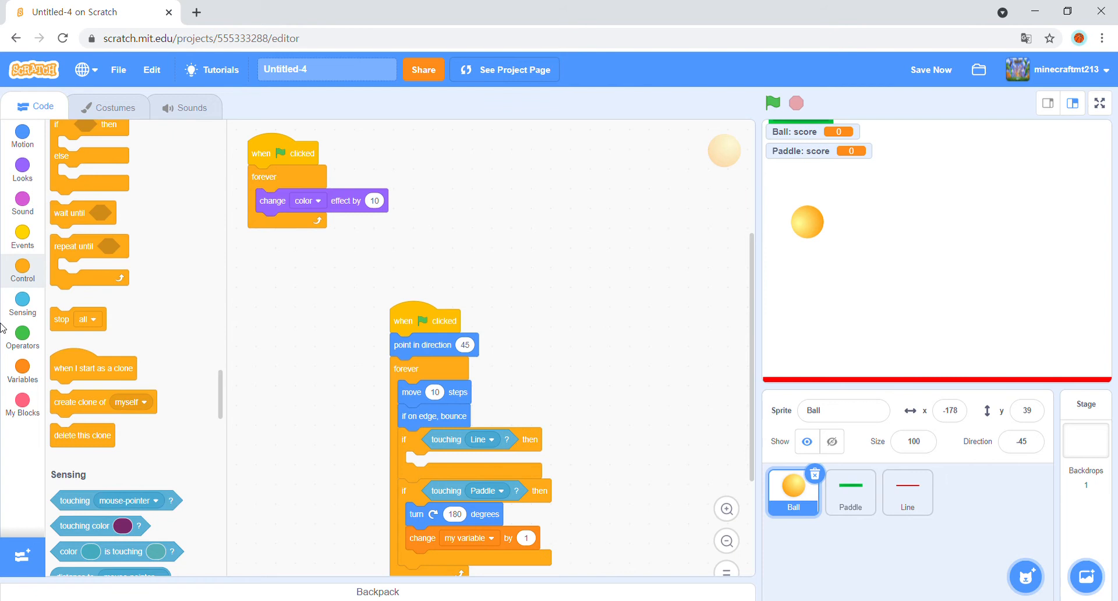
click(22, 373)
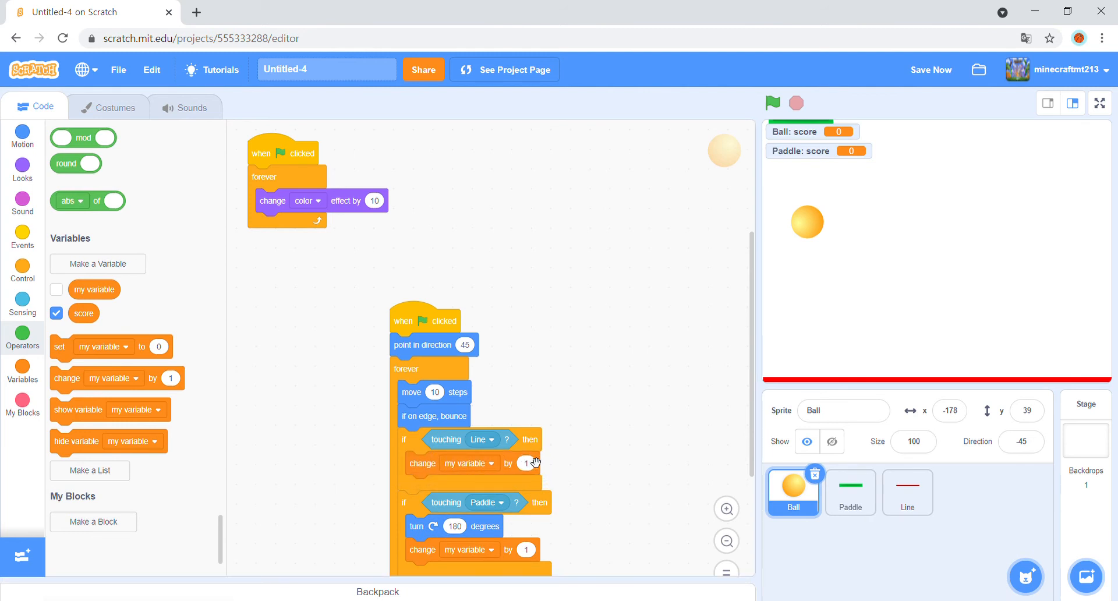
Set both Ball branches to change score: -1 on Line, 1 on Paddle.
click(469, 462)
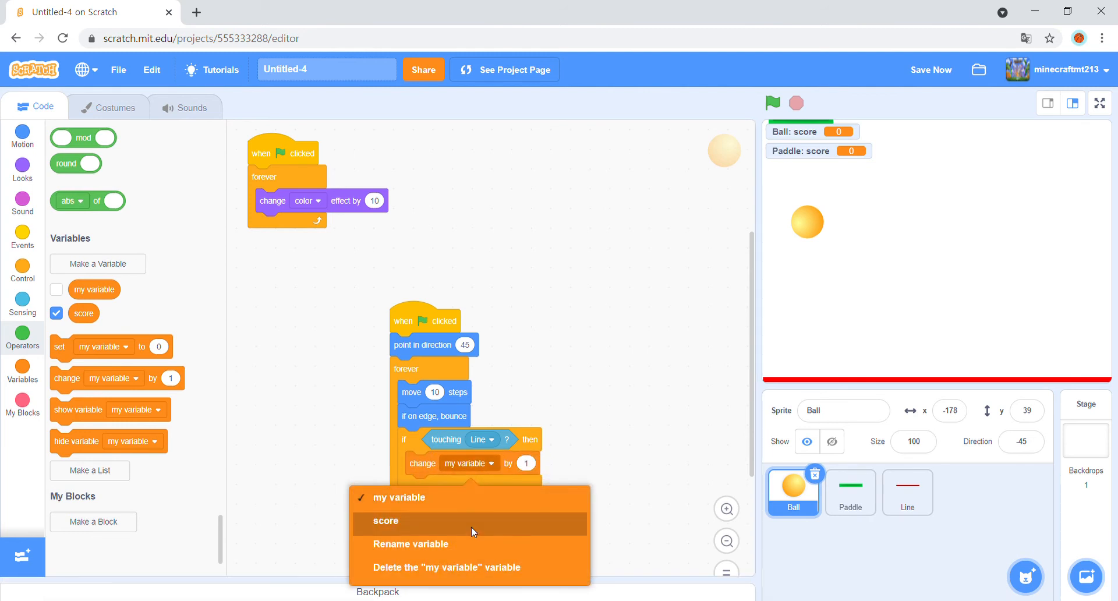
click(386, 521)
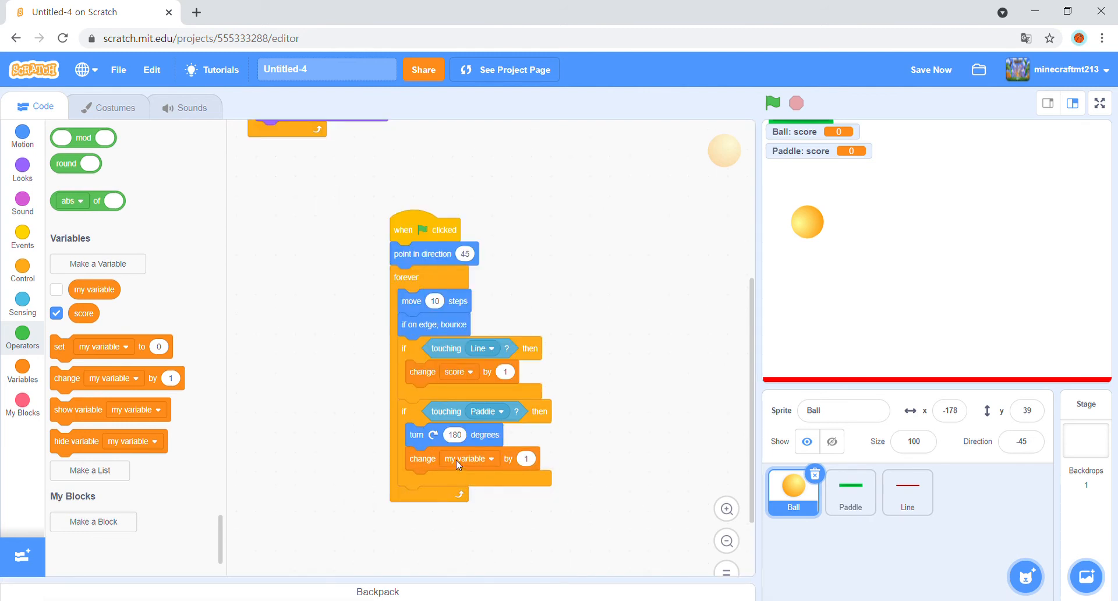
click(469, 459)
text(-1)
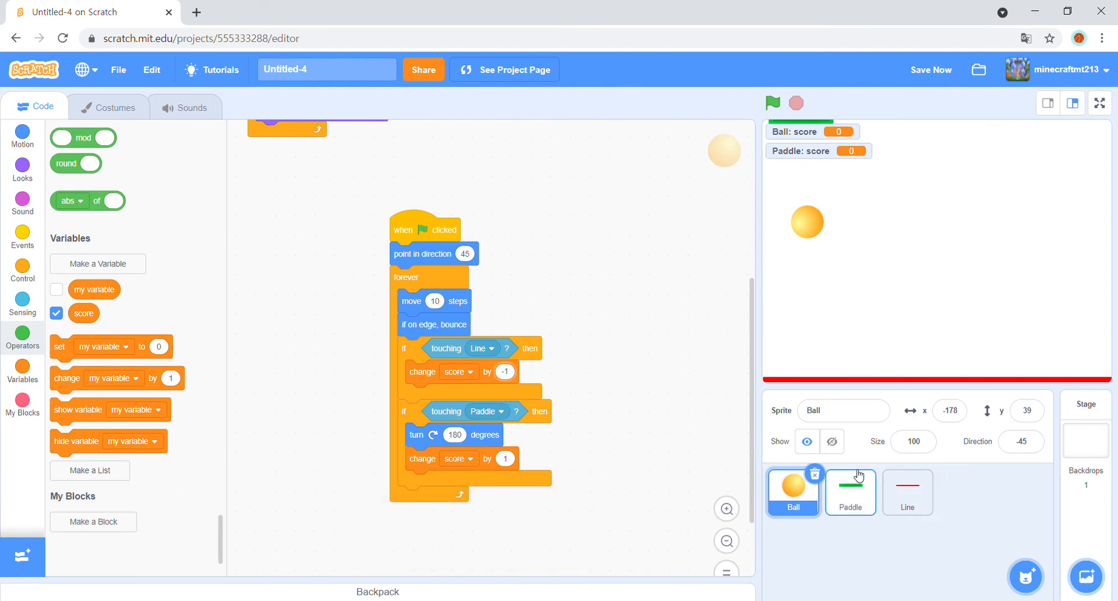
click(850, 491)
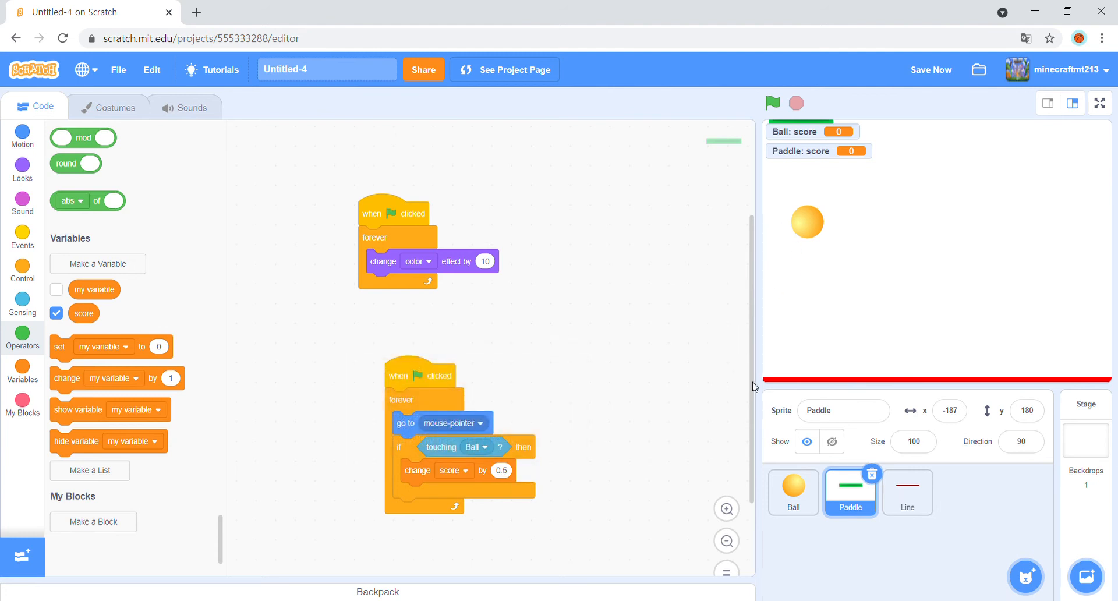
Run the game to check scoring, then select the Stage and bring up its backdrop library.
click(772, 104)
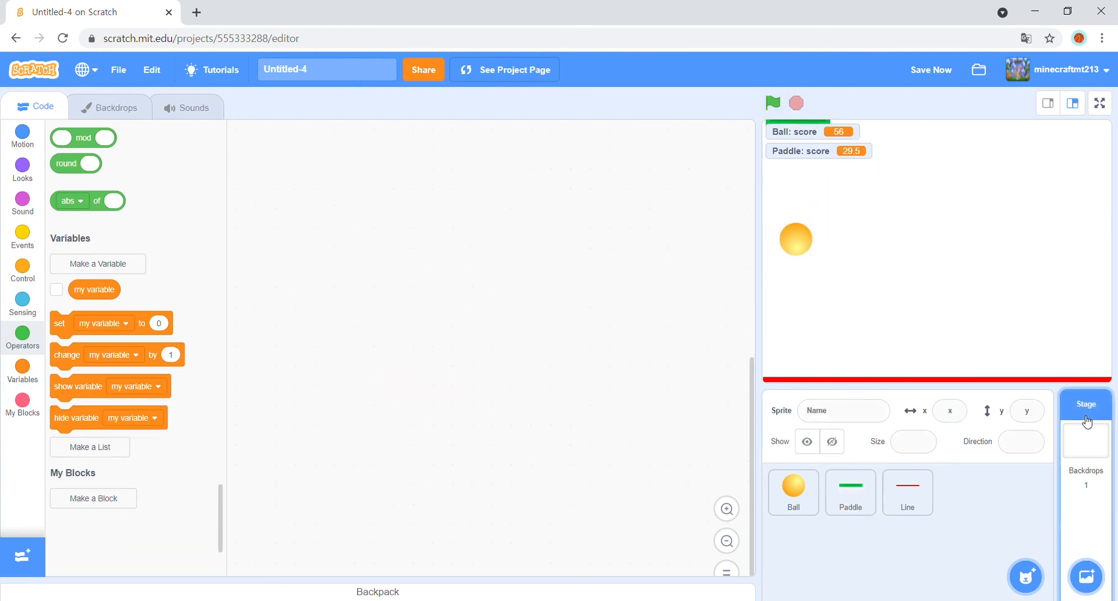
click(194, 106)
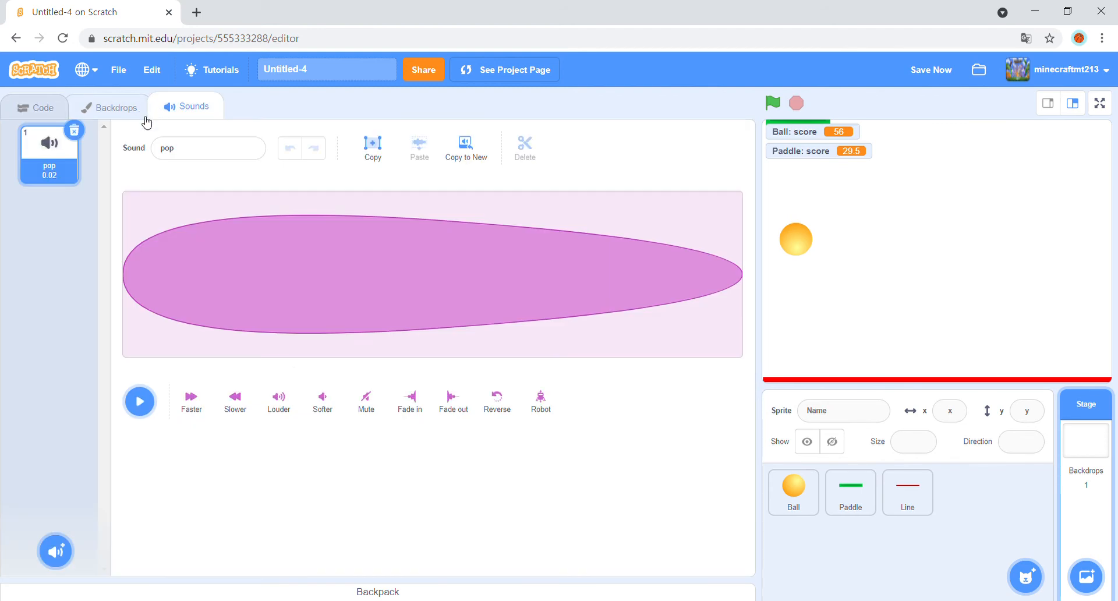
click(1085, 576)
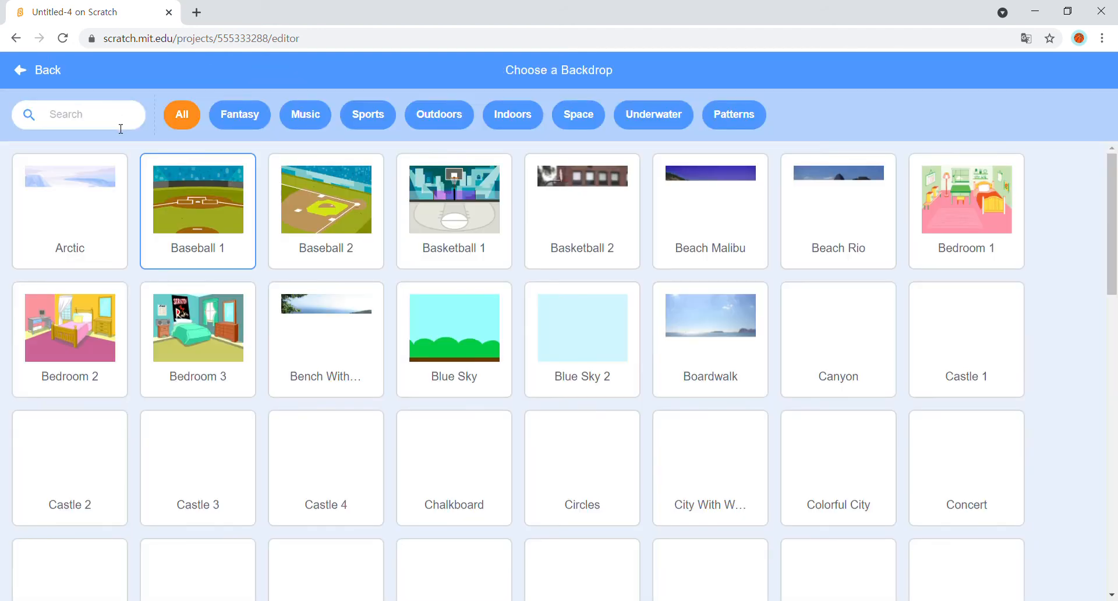
Search 'neon tunnel', add Neon Tunnel to the stage and delete the blank backdrop1.
text(neon)
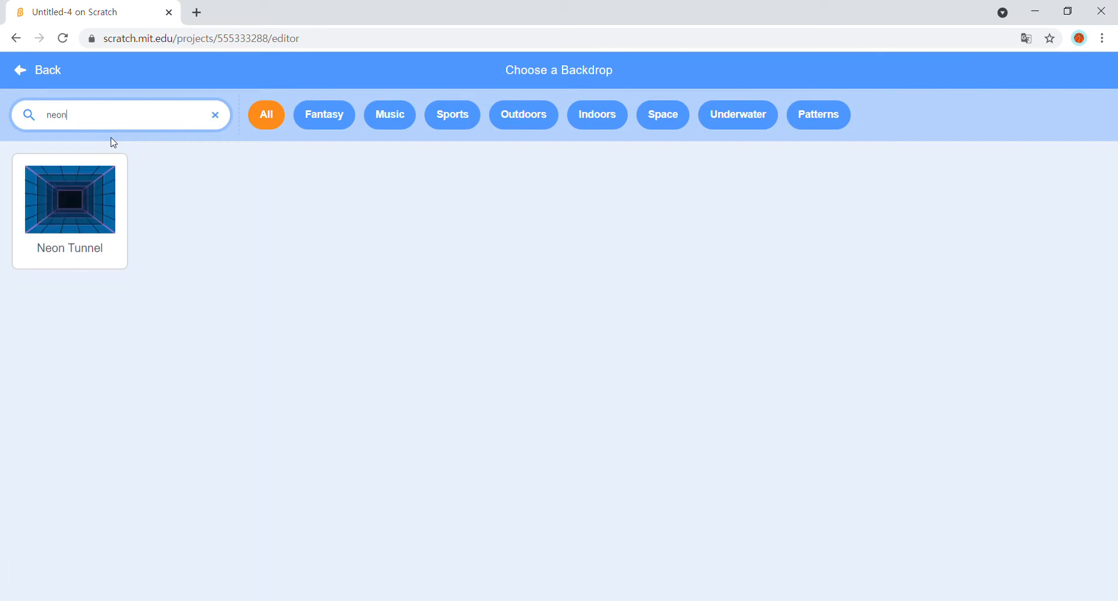
text(tun)
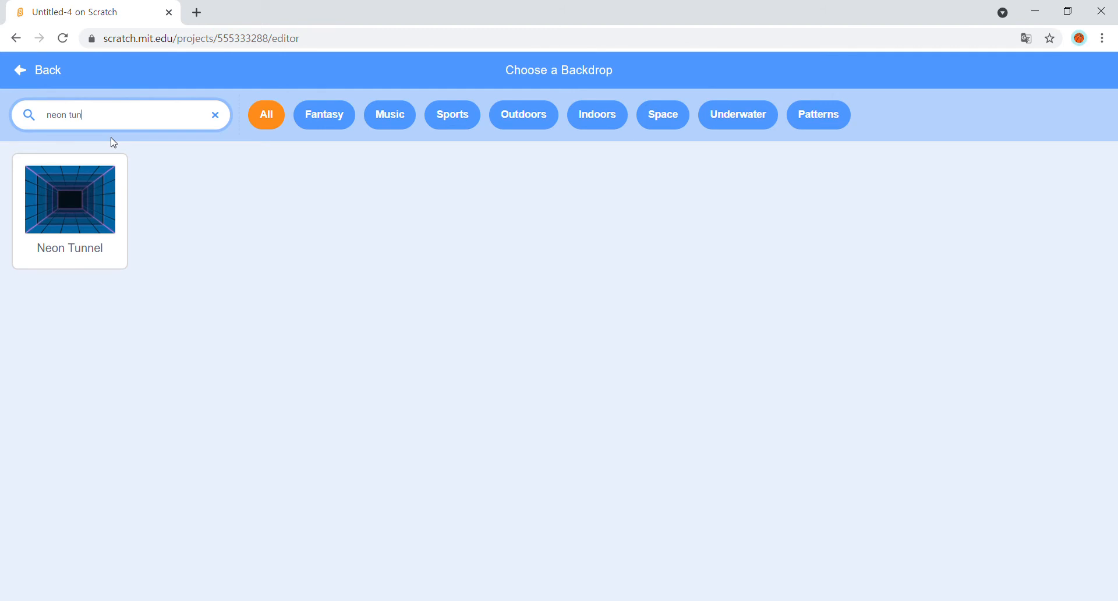
text(el)
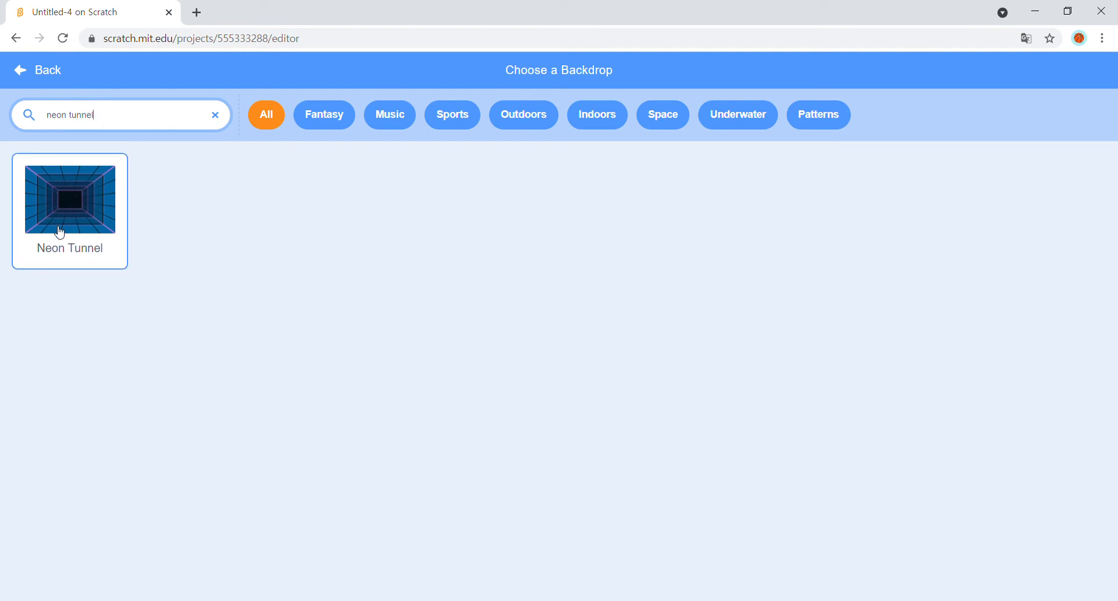
click(69, 199)
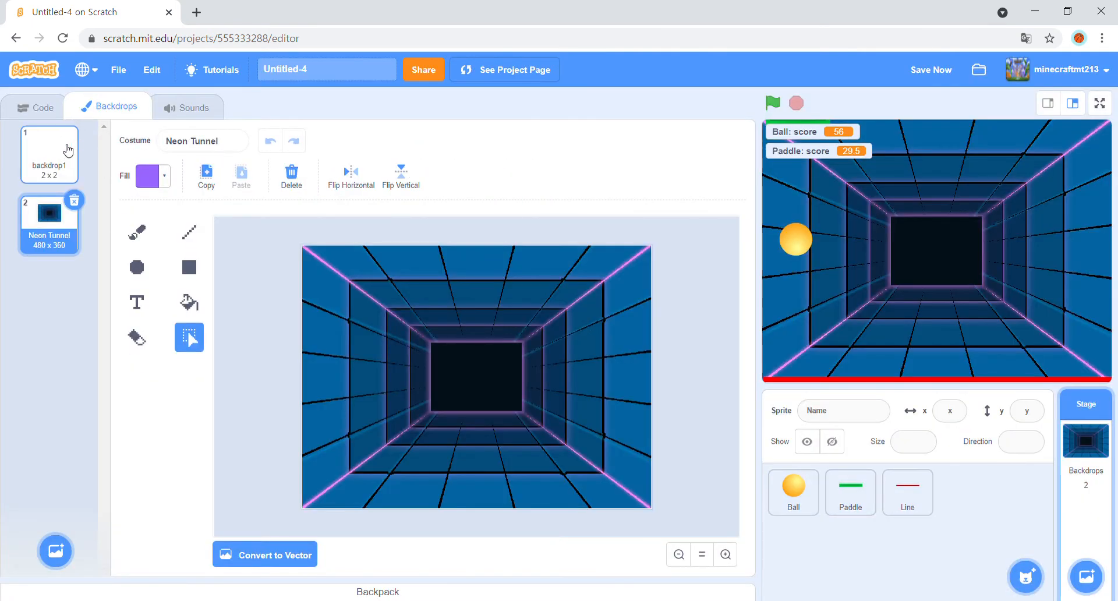
click(75, 200)
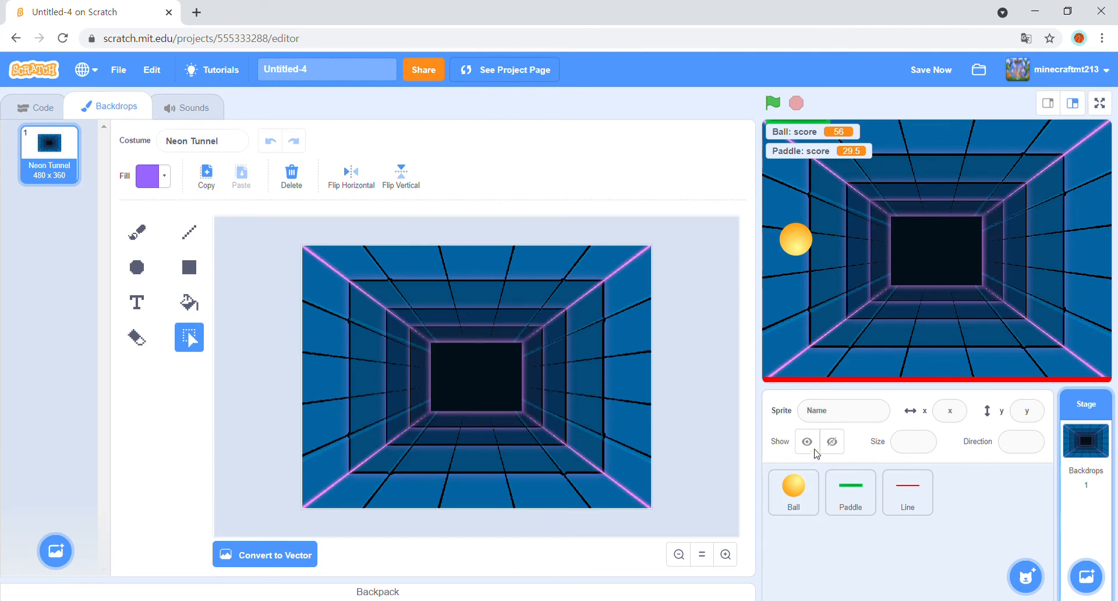
click(851, 491)
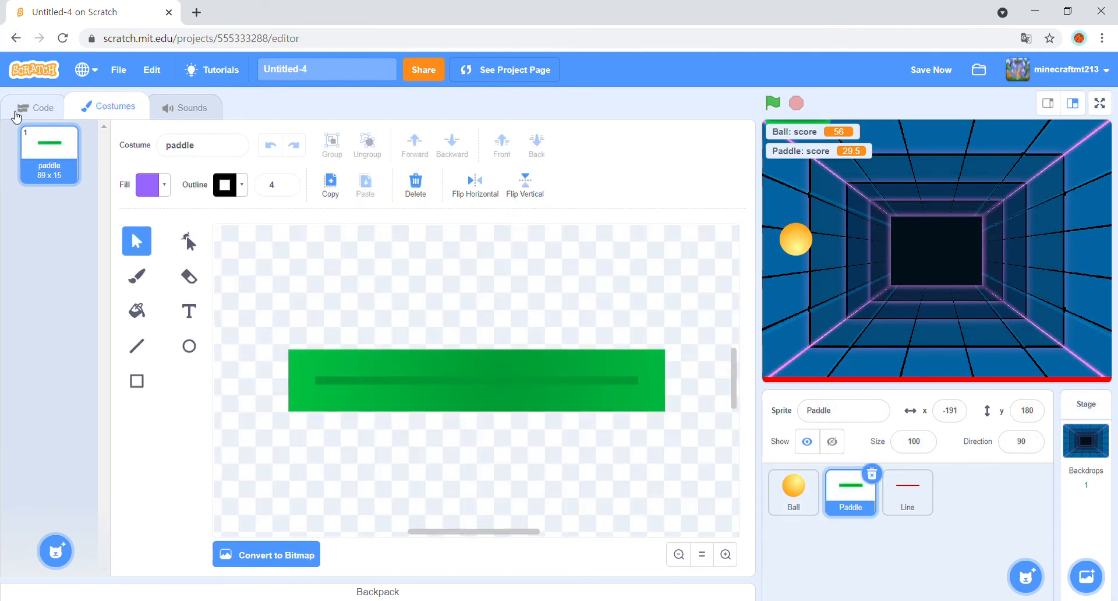
Insert a wait 0.1 seconds block between the Ball's turn 180 degrees and change score, then run the game.
click(34, 107)
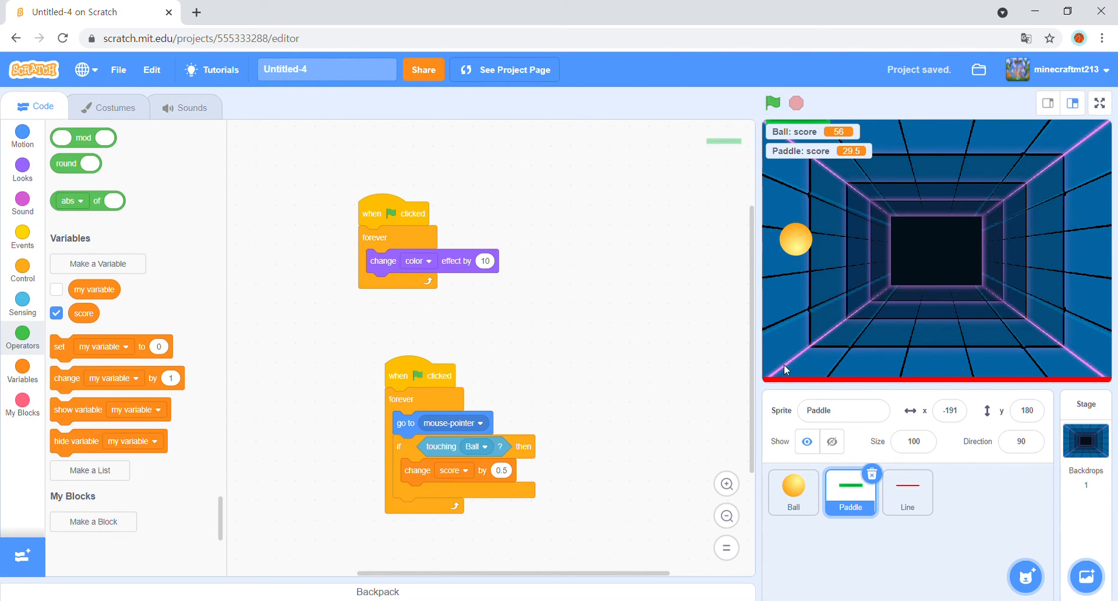
click(794, 492)
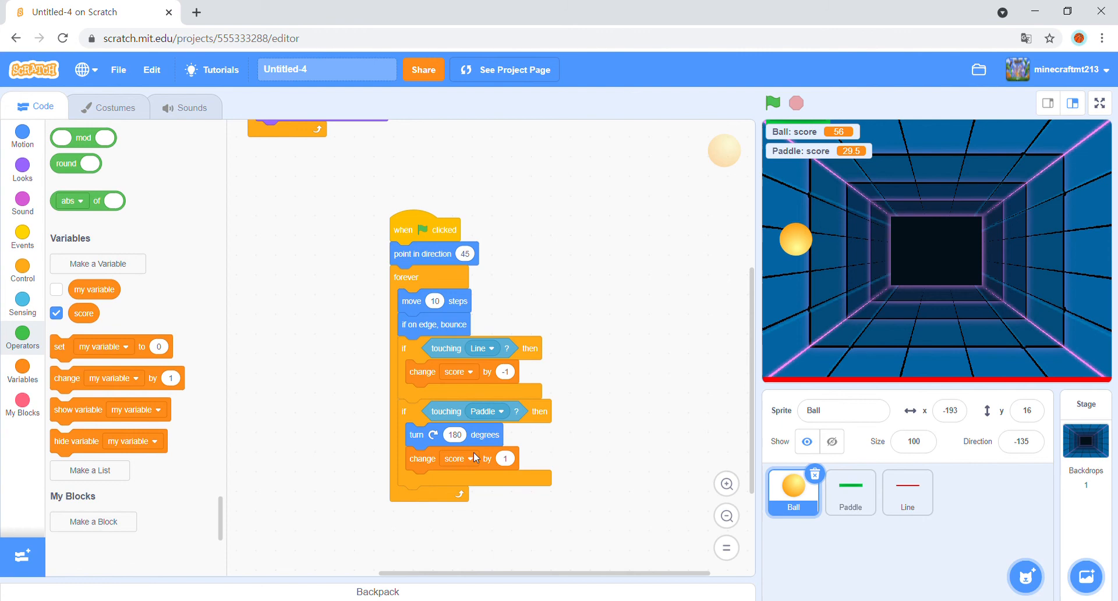
click(22, 237)
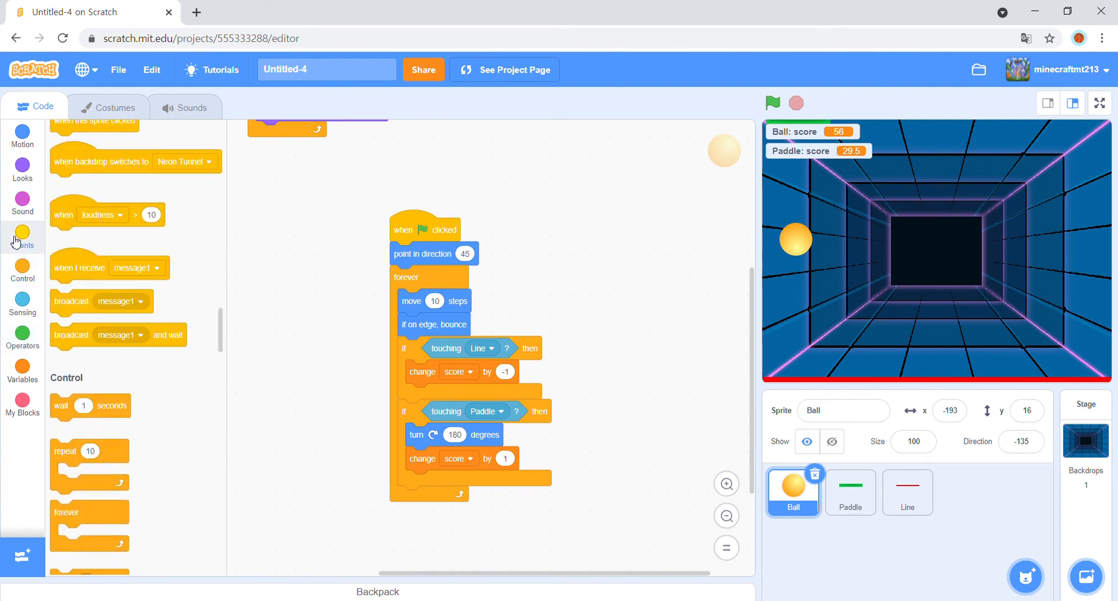
scroll(down, 3)
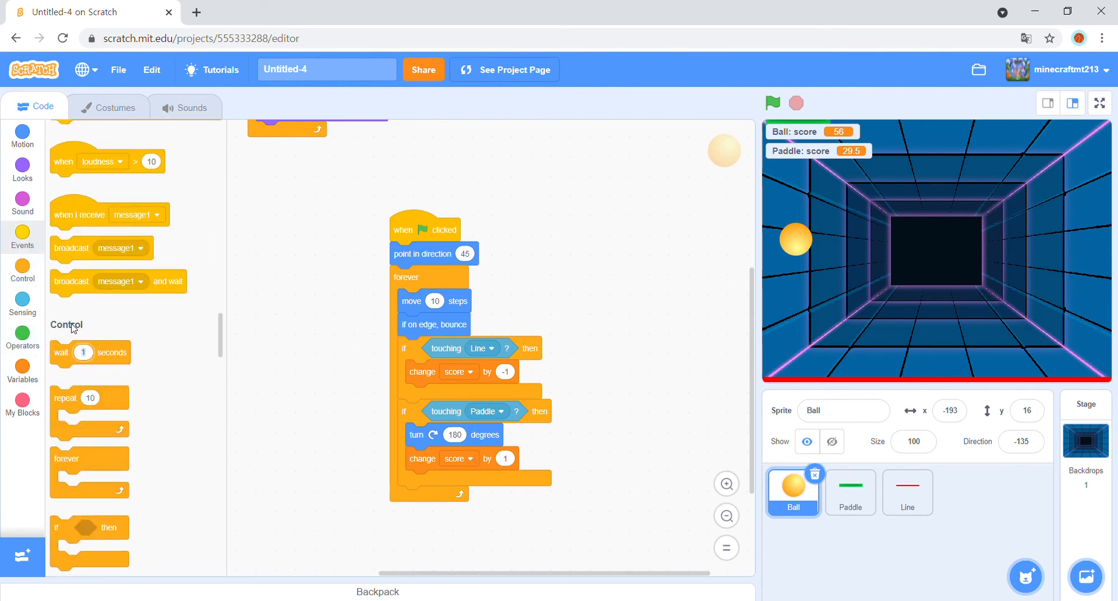
drag(61, 352, 450, 469)
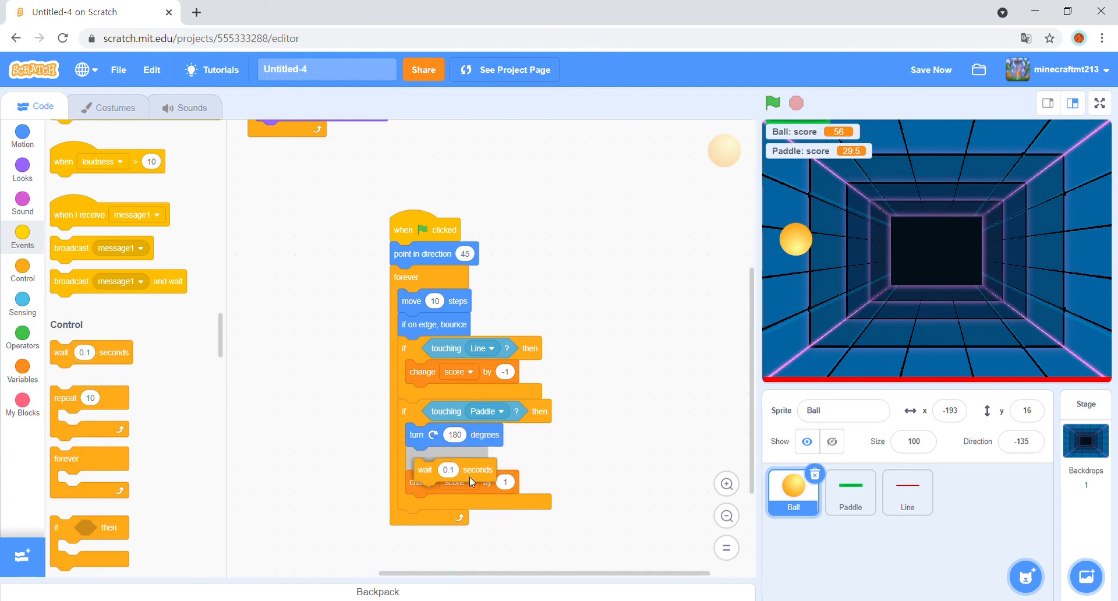
click(773, 103)
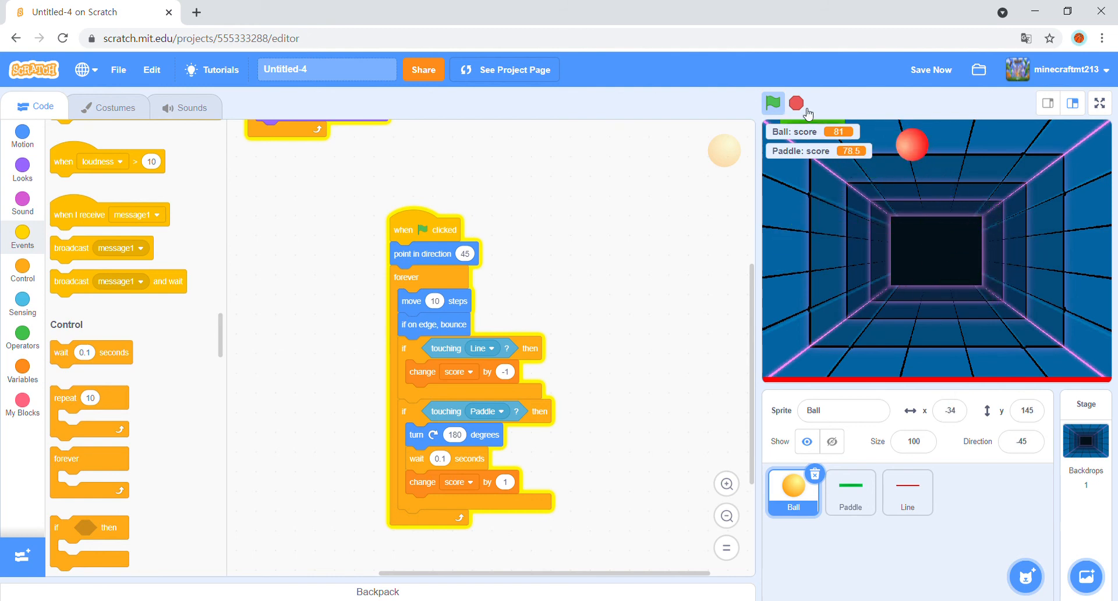
Stop the game, reinsert the wait block with value 0 seconds, and run it again.
click(774, 104)
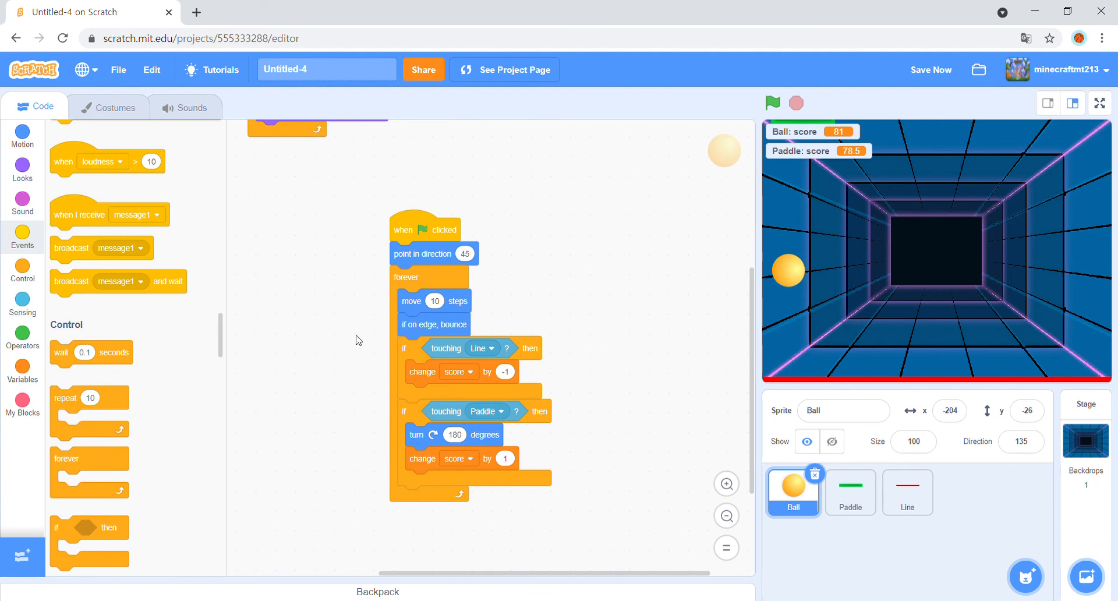
drag(91, 352, 514, 459)
text(0)
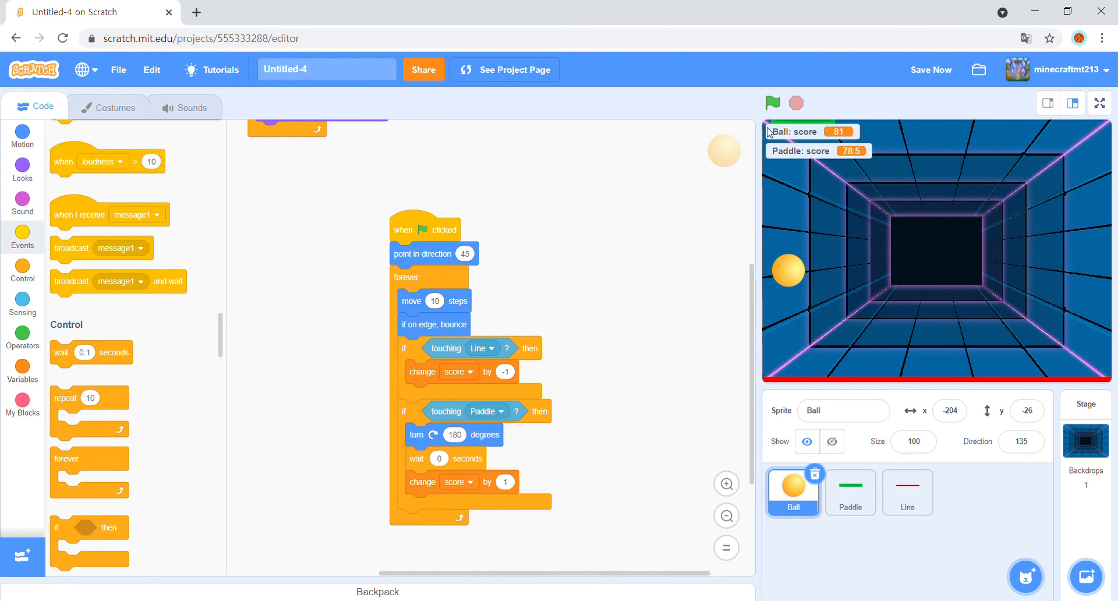
click(772, 104)
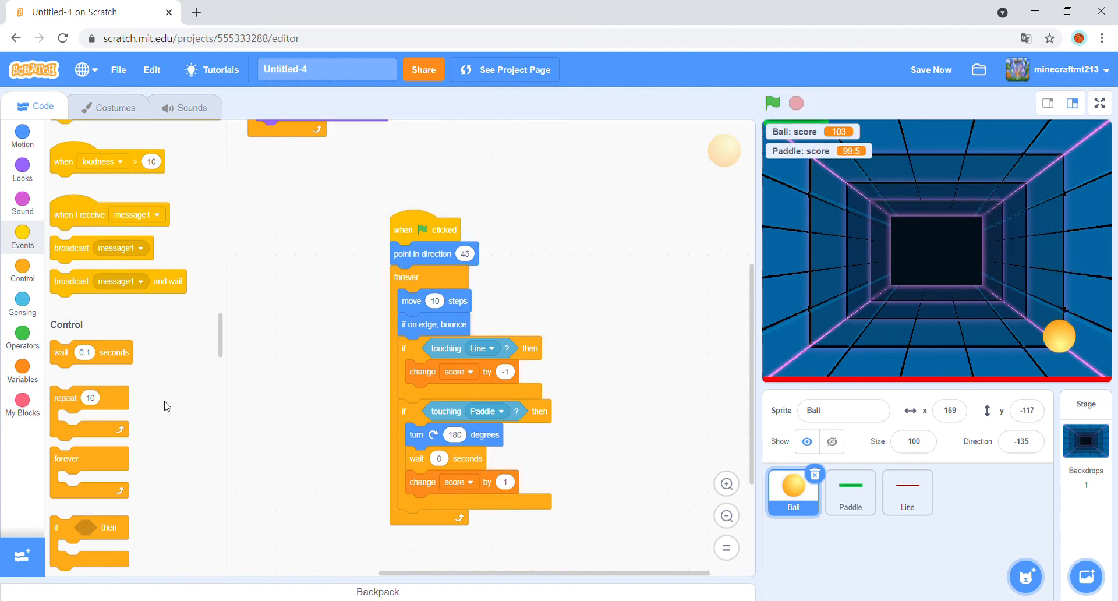
Add set score to 0 under the when flag clicked hat of both Ball and Paddle scripts.
click(22, 366)
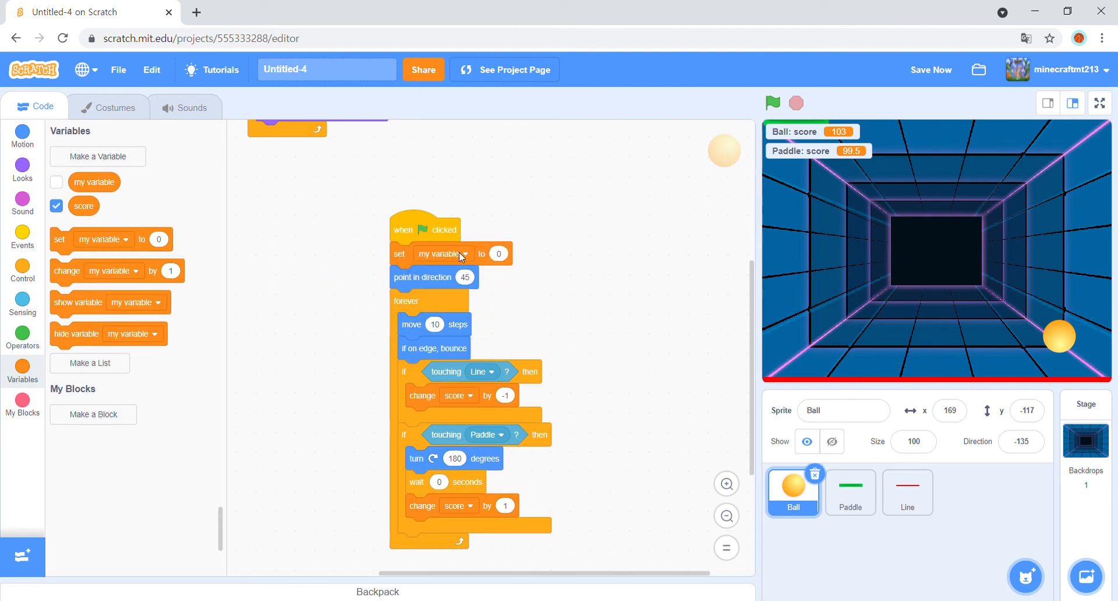
click(443, 253)
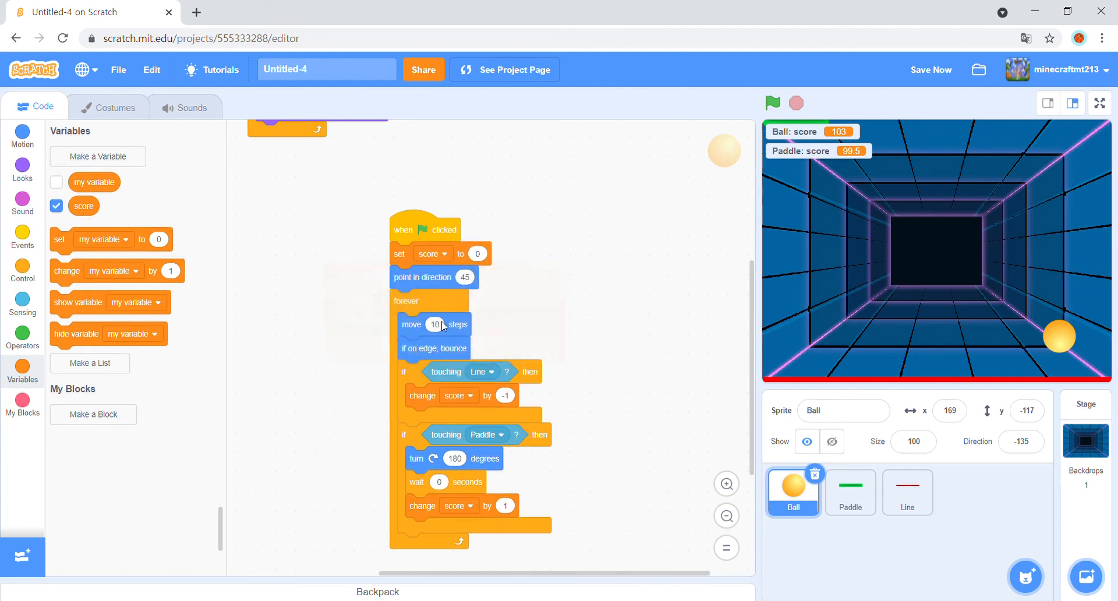
click(850, 492)
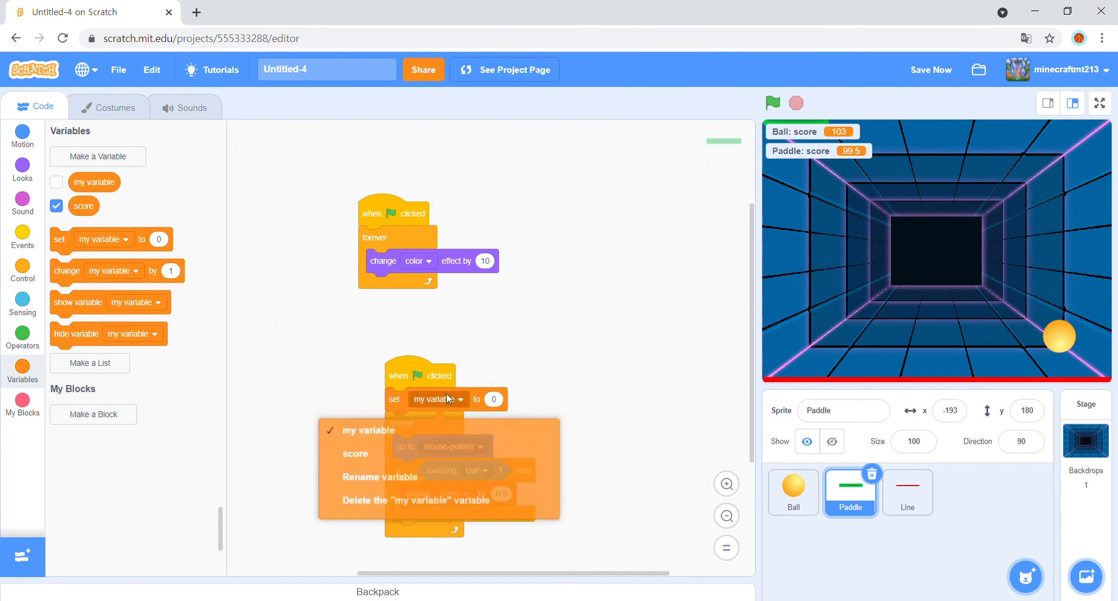
click(354, 454)
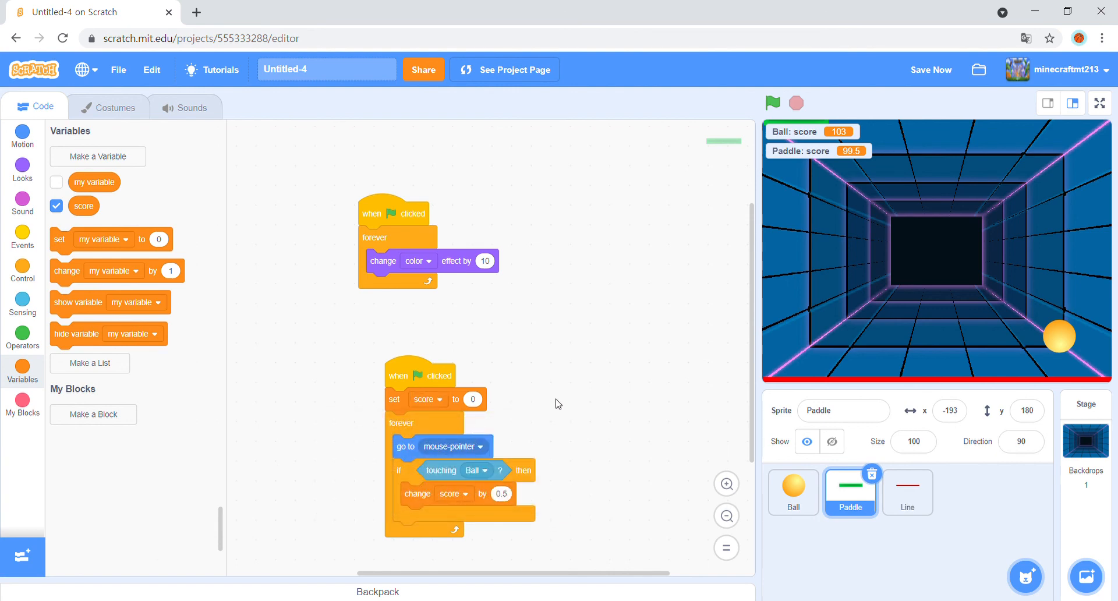
mouse_move(576, 84)
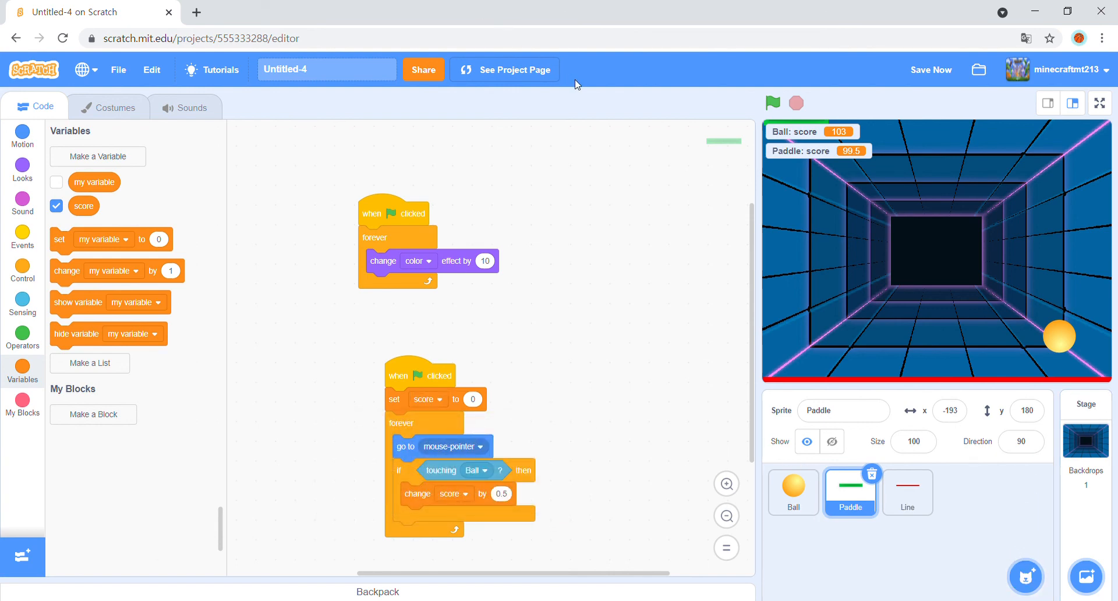